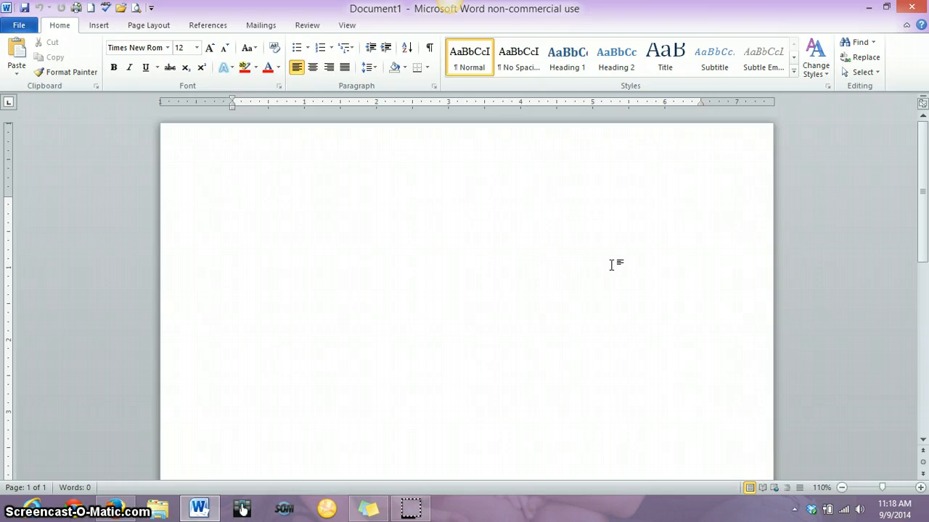
Place the insertion point at the top of the blank page.
{"action": "left_click", "coordinate": [232, 203]}
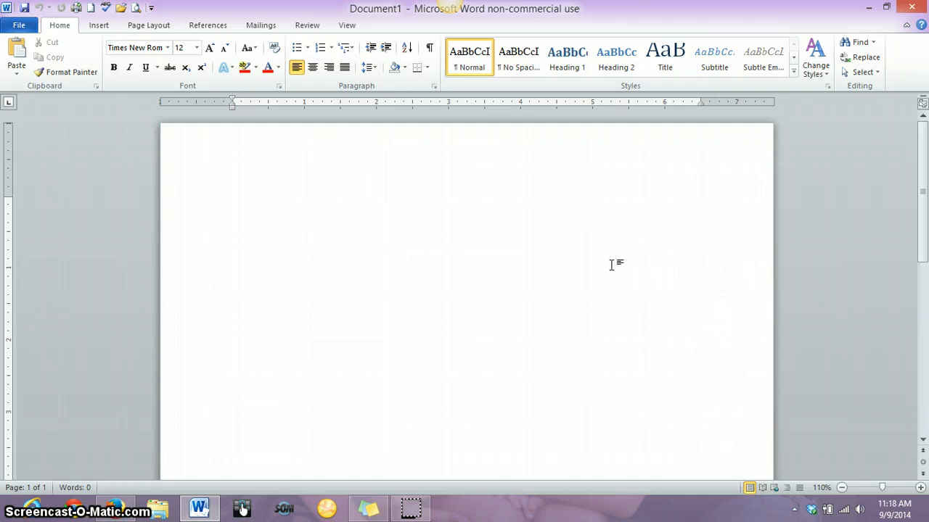
{"action": "left_click", "coordinate": [234, 203]}
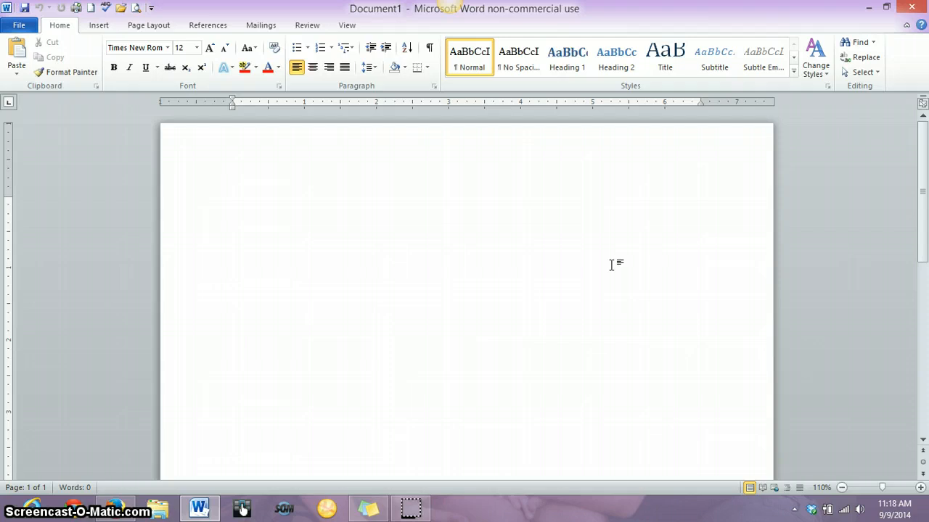
{"action": "left_click", "coordinate": [232, 204]}
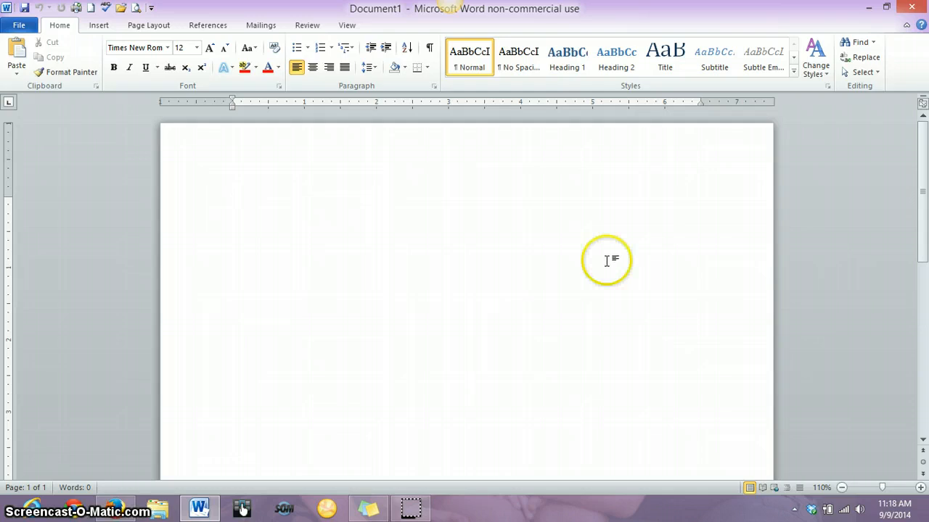
{"action": "mouse_move", "coordinate": [594, 241]}
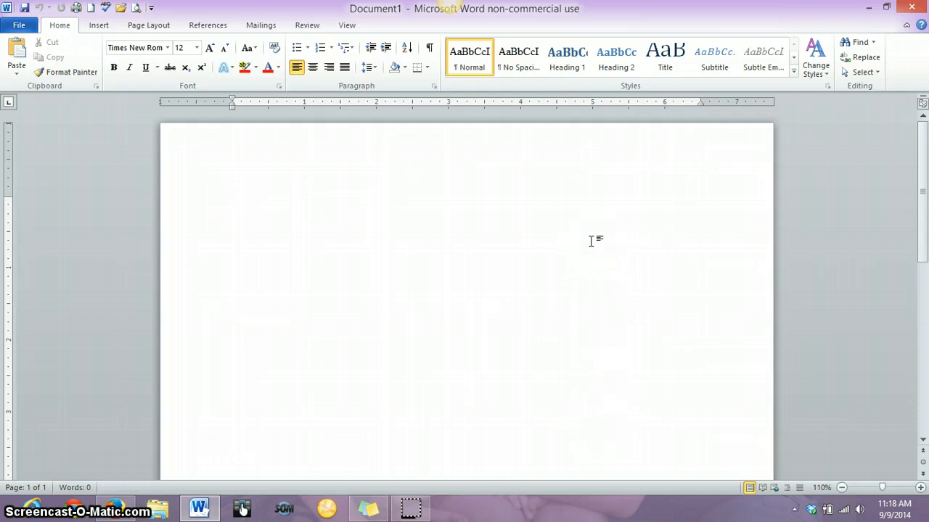
{"action": "left_click", "coordinate": [233, 202]}
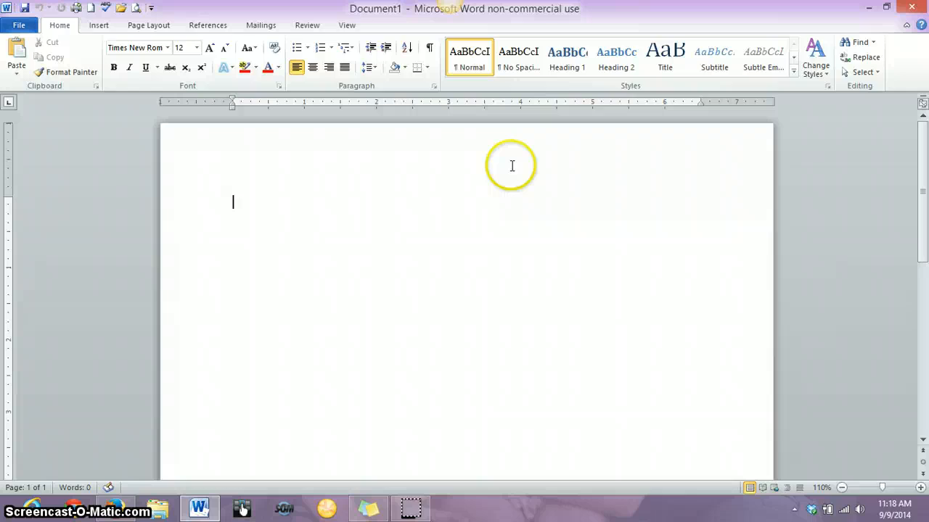
{"action": "mouse_move", "coordinate": [484, 57]}
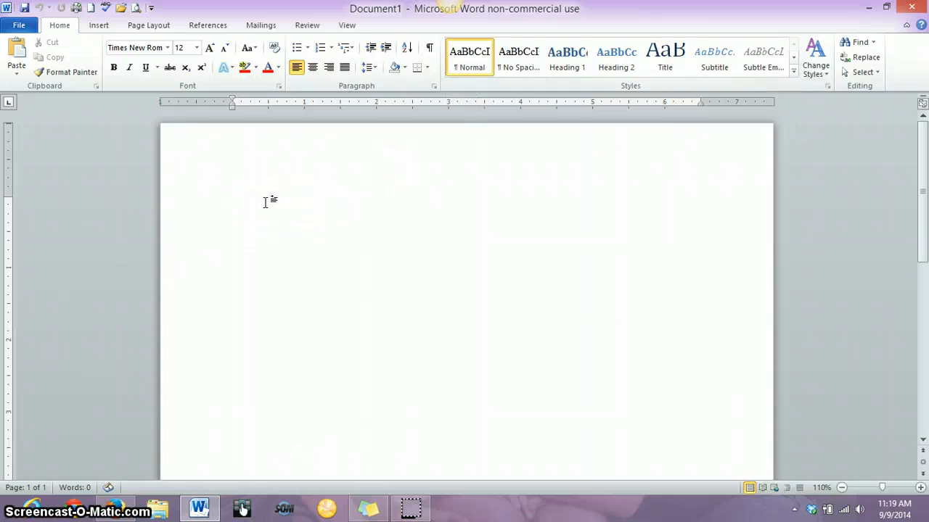
{"action": "left_click", "coordinate": [256, 203]}
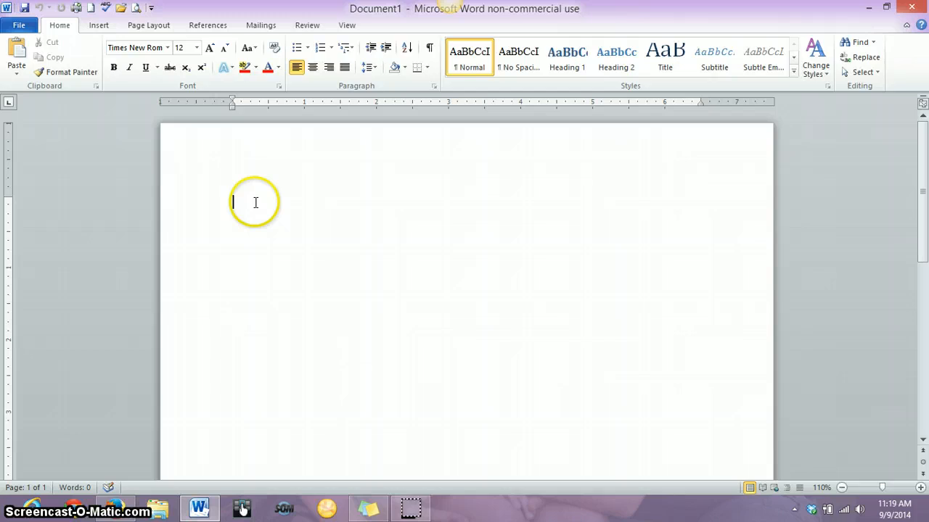
{"action": "mouse_move", "coordinate": [158, 258]}
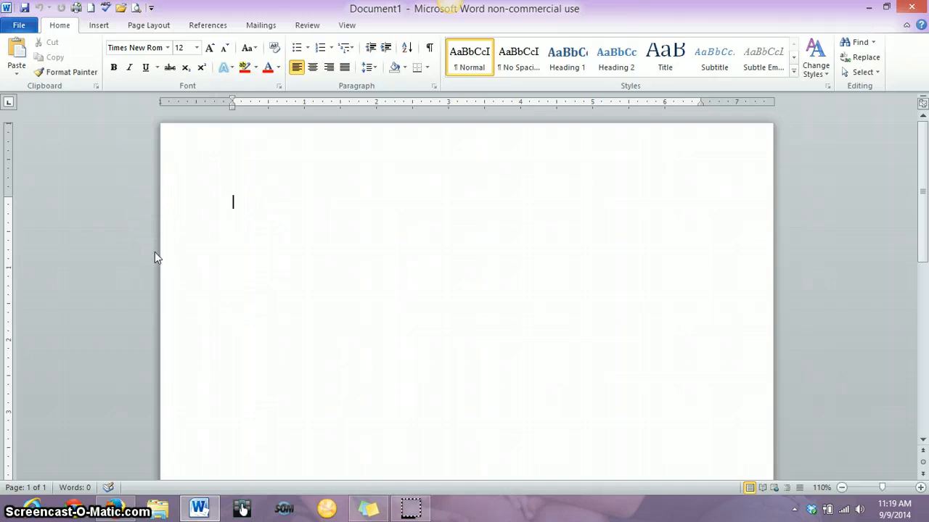
Type trial 'Hi' lines to check spacing, leaving the page on the No Spacing style.
{"action": "type", "text": "Hi"}
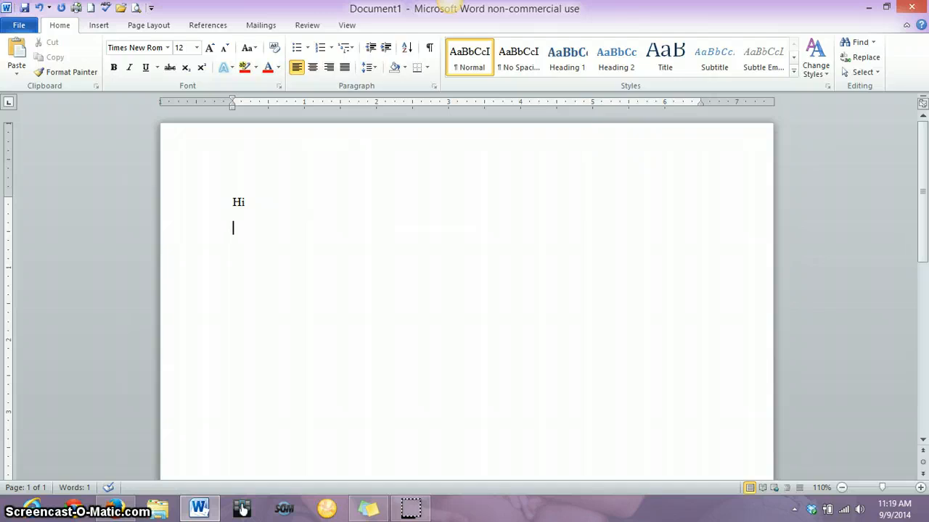
{"action": "type", "text": "Hi"}
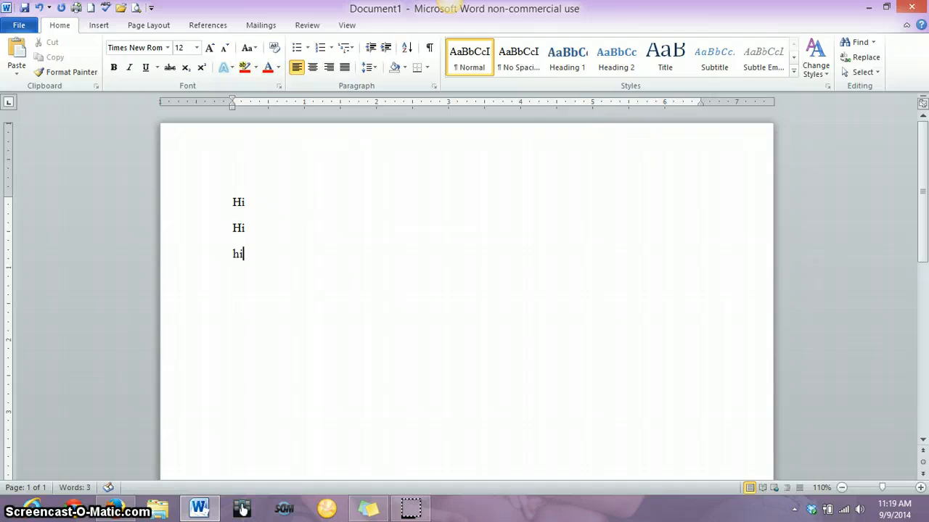
{"action": "key", "text": "Enter"}
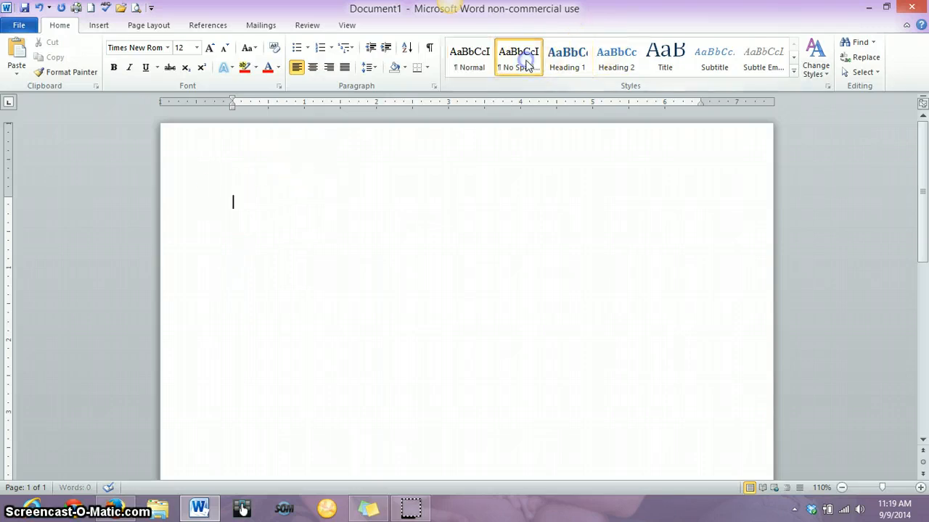
{"action": "type", "text": "h"}
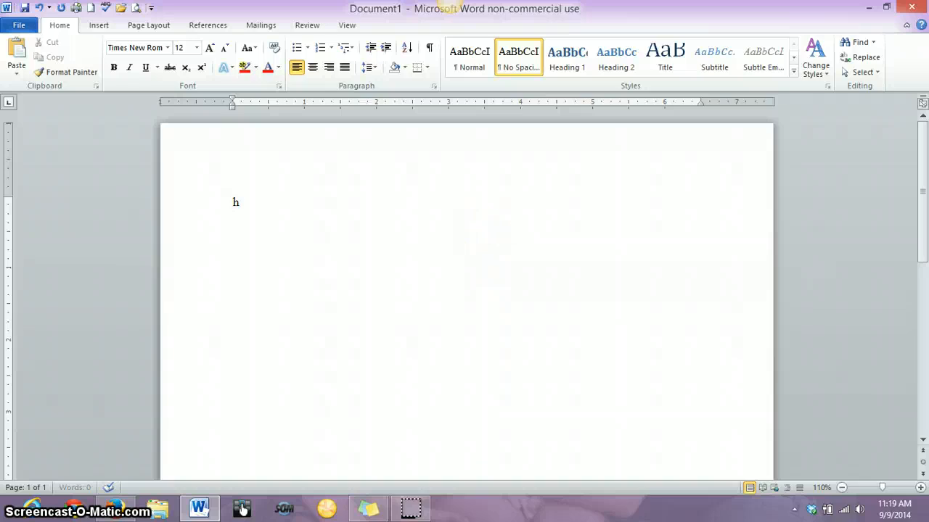
{"action": "type", "text": "Hi"}
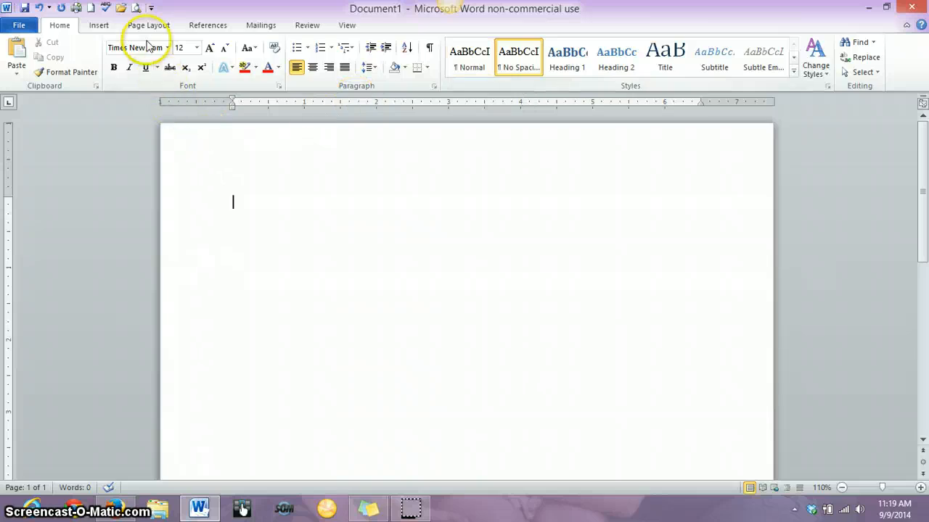
Keep the page on Normal one-inch margins from the Page Layout margin presets.
{"action": "left_click", "coordinate": [148, 25]}
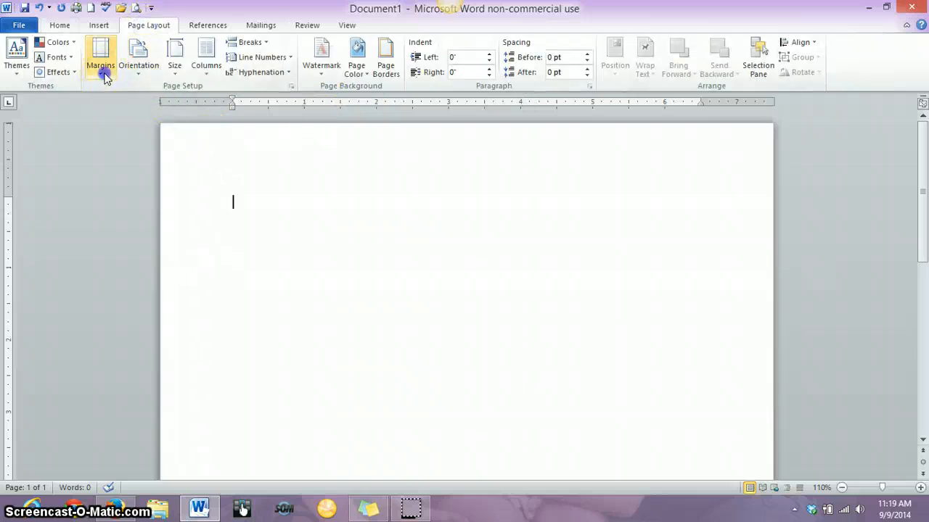
{"action": "left_click", "coordinate": [99, 55]}
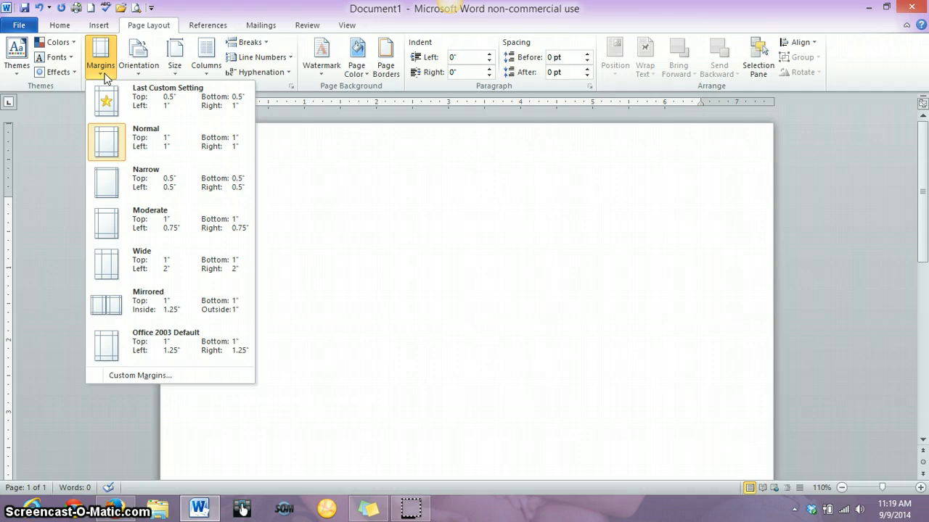
{"action": "left_click", "coordinate": [99, 26]}
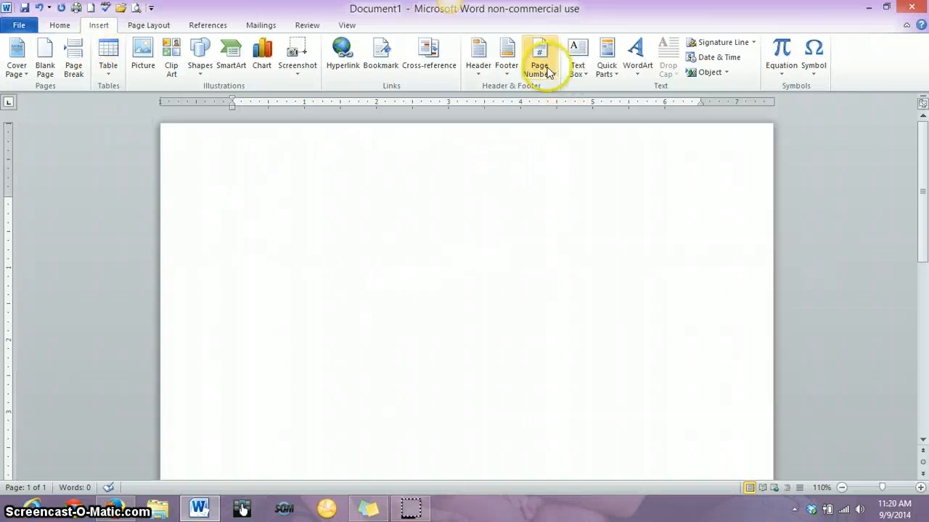
{"action": "mouse_move", "coordinate": [546, 69]}
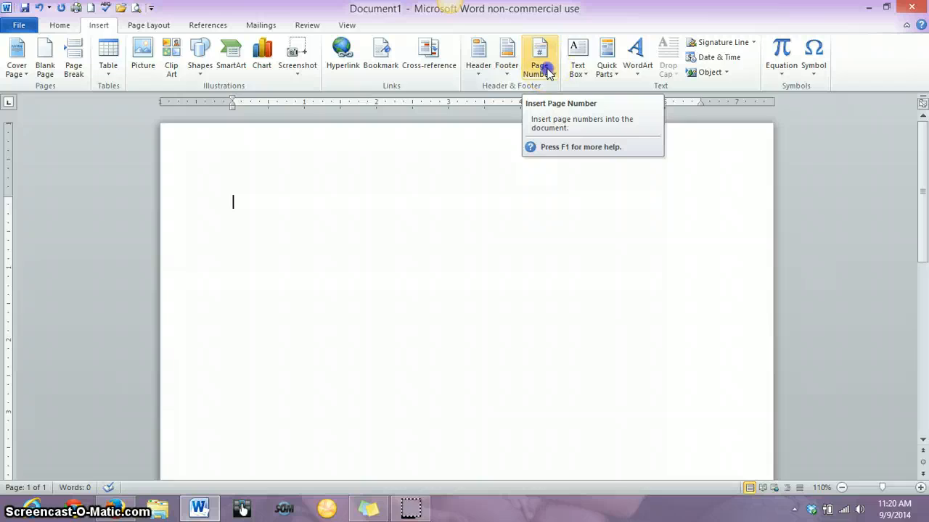
Insert a Plain Number 3 page number at the top right, opening the header.
{"action": "left_click", "coordinate": [537, 55]}
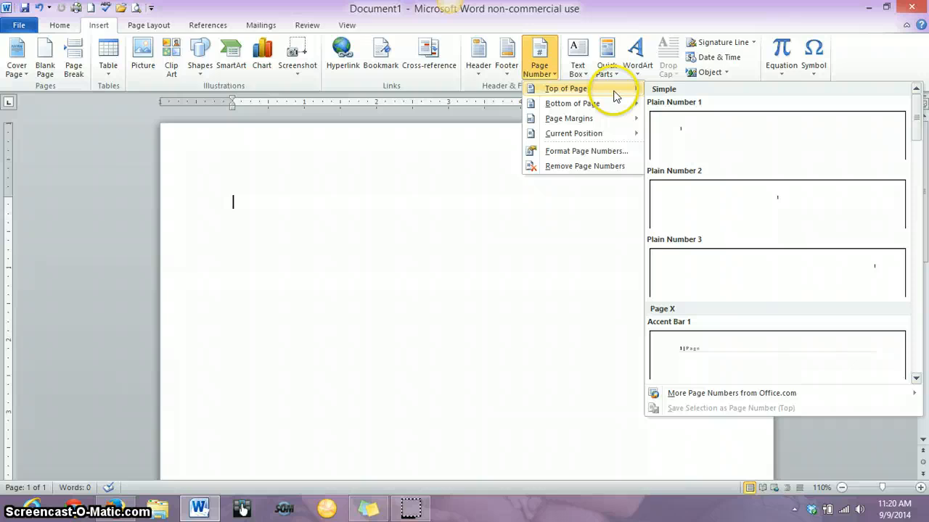
{"action": "mouse_move", "coordinate": [786, 284]}
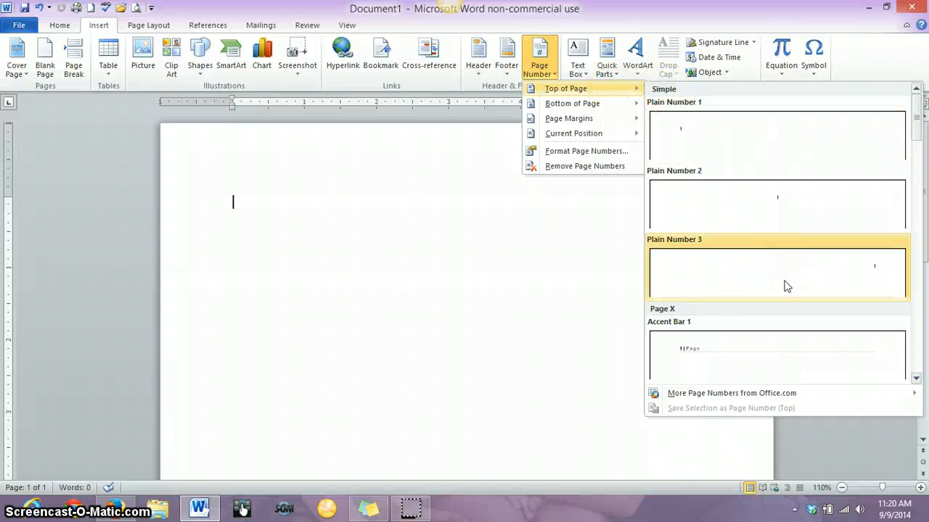
{"action": "left_click", "coordinate": [786, 273]}
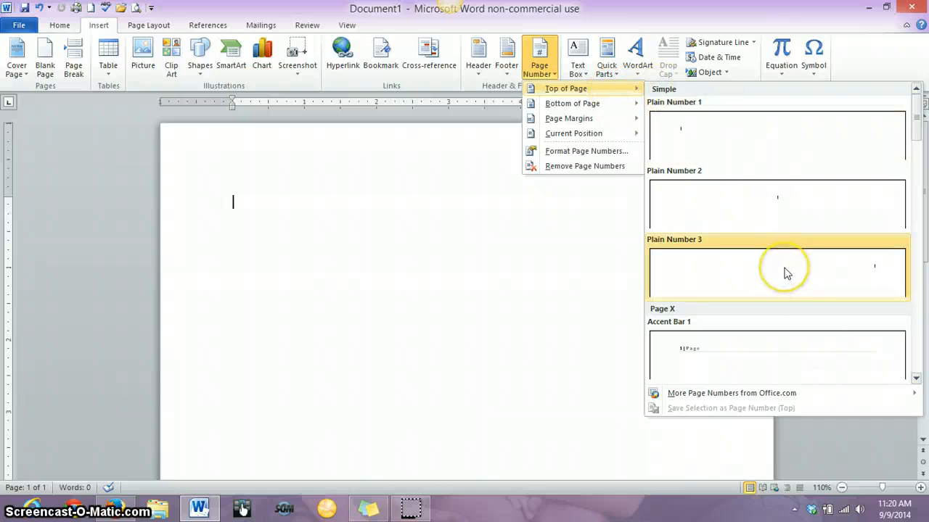
{"action": "left_click", "coordinate": [778, 273]}
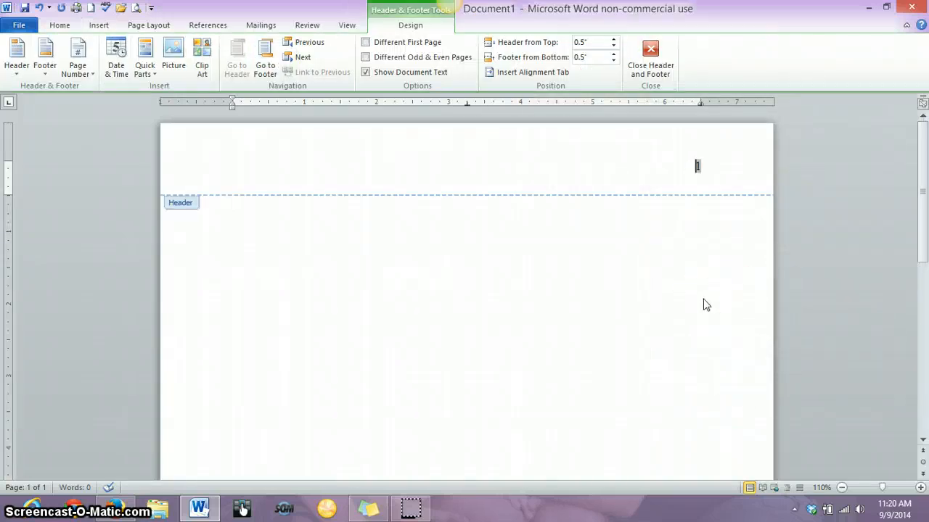
Type 'Last' in the header before the top-right page number.
{"action": "type", "text": "Late"}
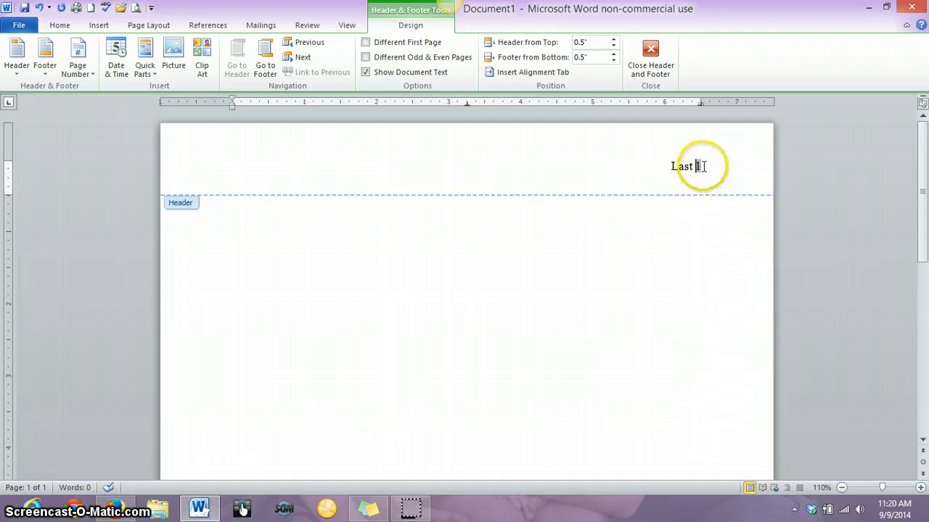
{"action": "mouse_move", "coordinate": [637, 268]}
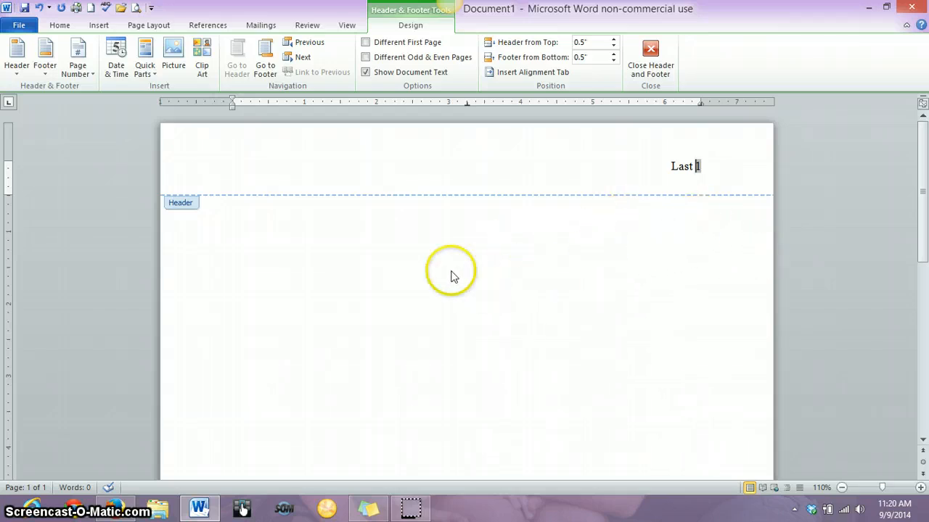
{"action": "mouse_move", "coordinate": [633, 238]}
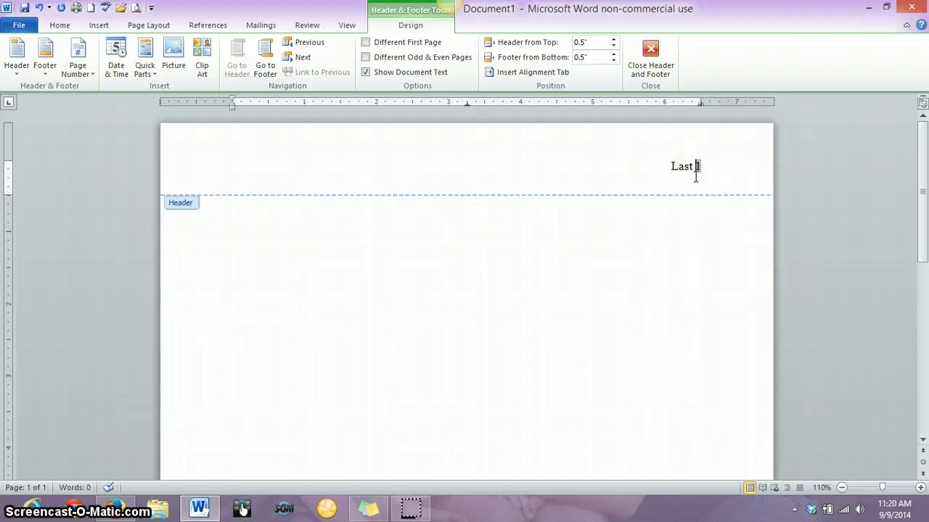
{"action": "mouse_move", "coordinate": [511, 194]}
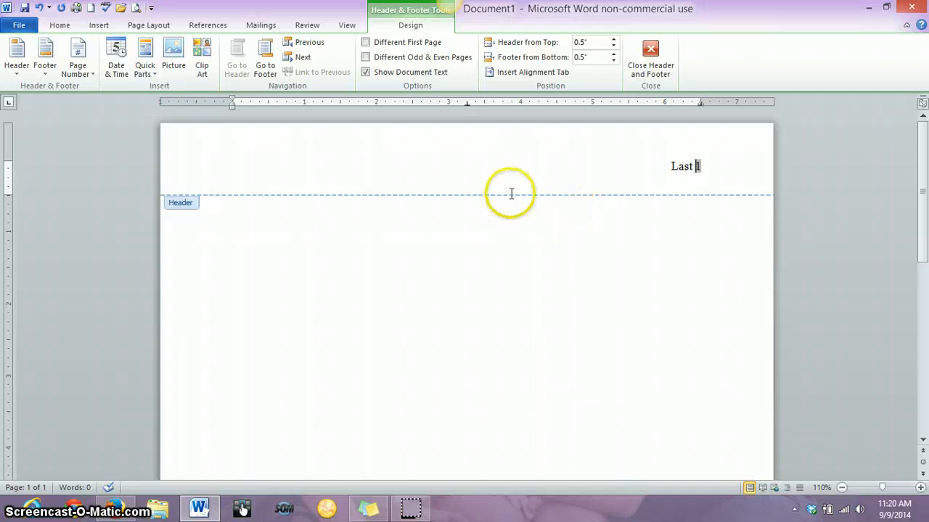
{"action": "mouse_move", "coordinate": [720, 168]}
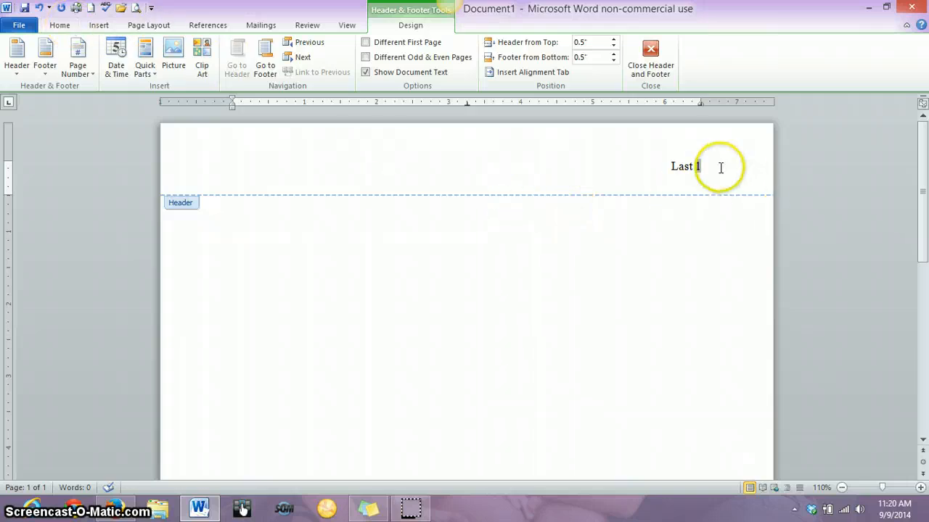
Select 'Last 1' and confirm it is Times New Roman 12-point on the Home tab.
{"action": "double_click", "coordinate": [687, 166]}
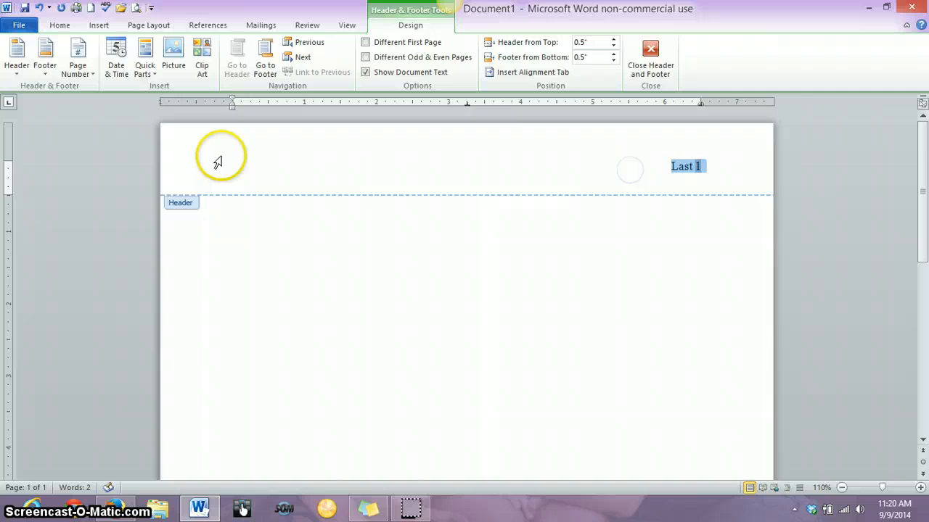
{"action": "left_click", "coordinate": [60, 25]}
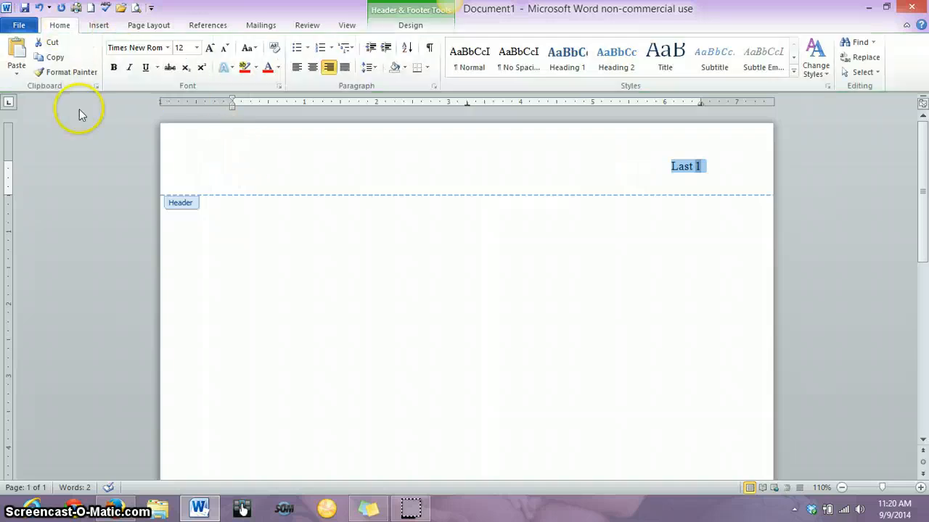
{"action": "mouse_move", "coordinate": [187, 48]}
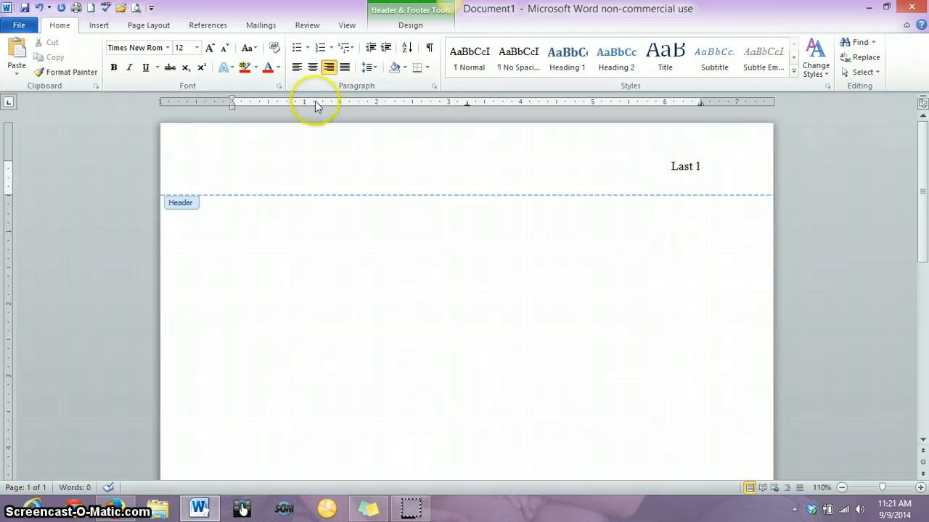
{"action": "left_click", "coordinate": [278, 86]}
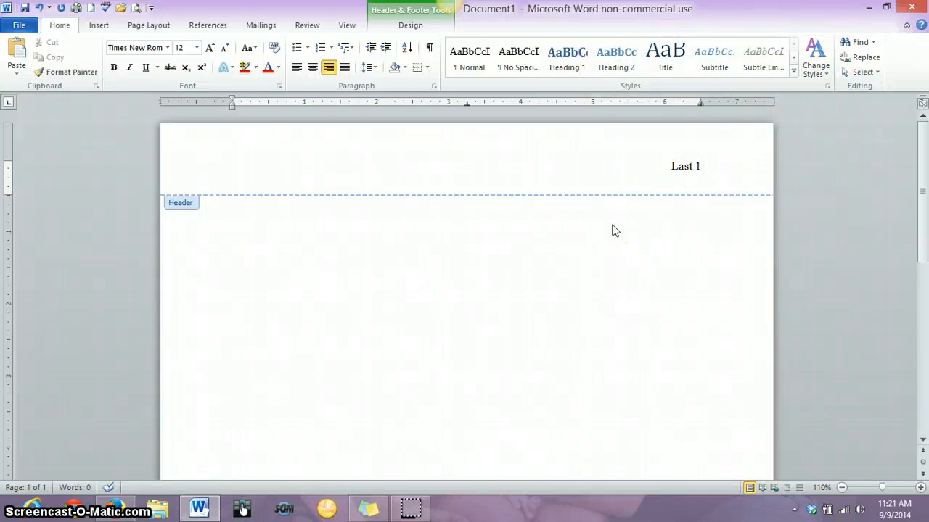
{"action": "left_click", "coordinate": [673, 165]}
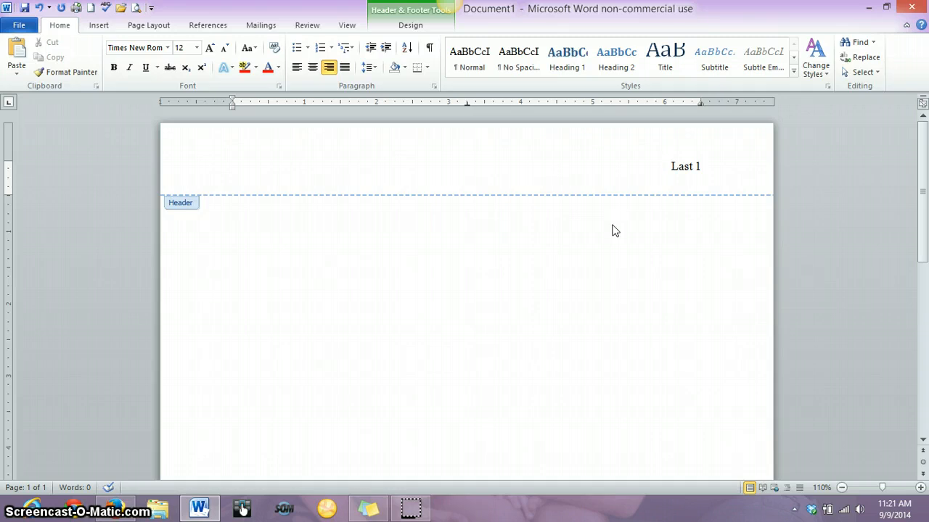
Close the Font dialog unchanged and return from the header to the page body.
{"action": "left_click", "coordinate": [671, 166]}
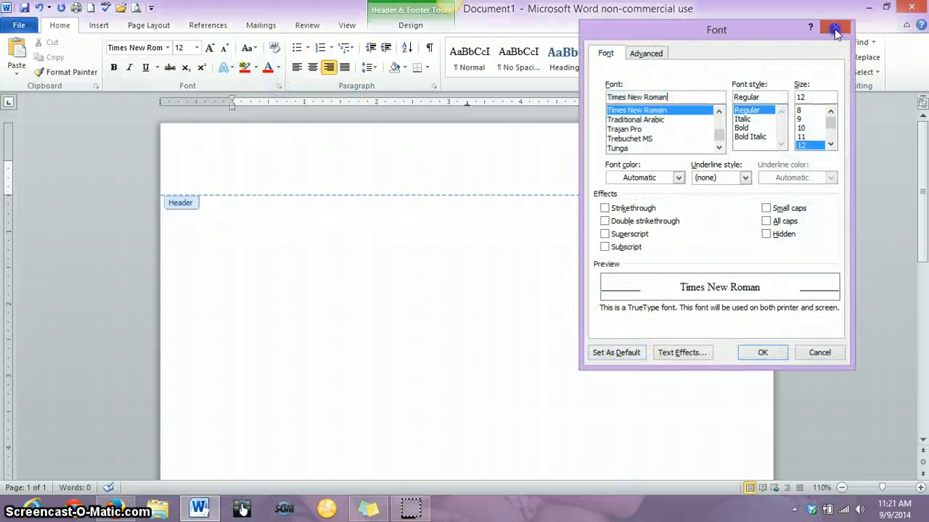
{"action": "left_click", "coordinate": [836, 28]}
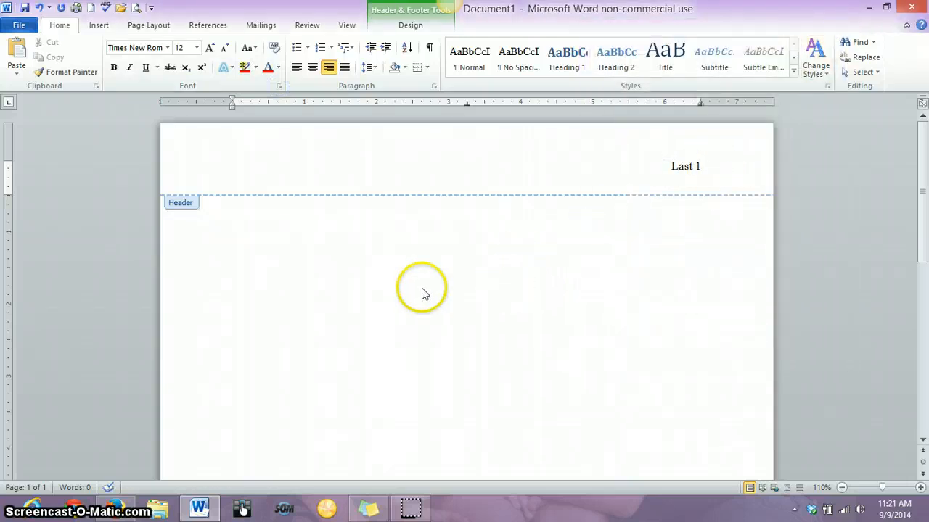
{"action": "mouse_move", "coordinate": [372, 264]}
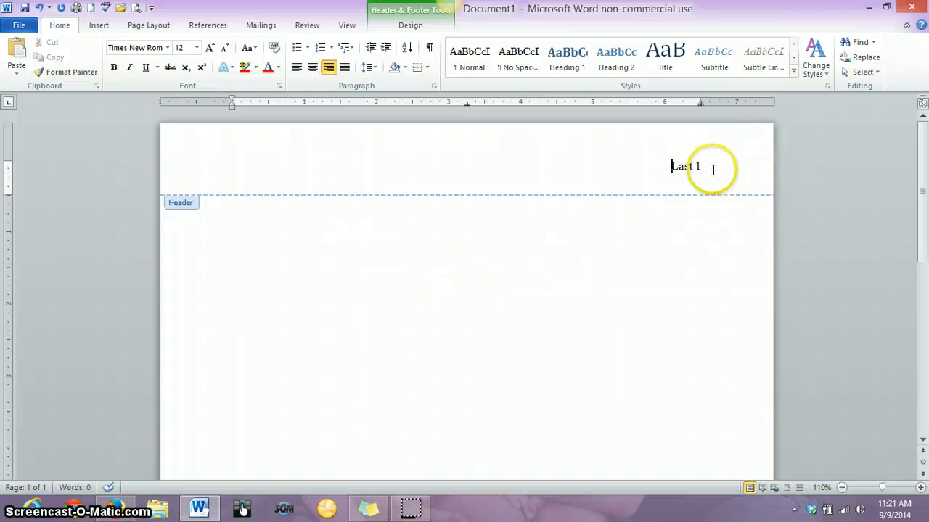
{"action": "double_click", "coordinate": [311, 249]}
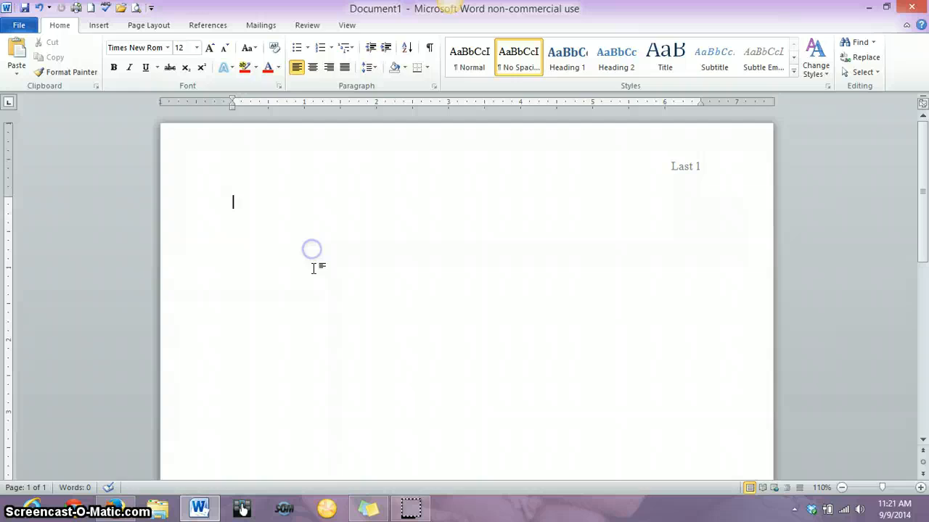
{"action": "mouse_move", "coordinate": [740, 220]}
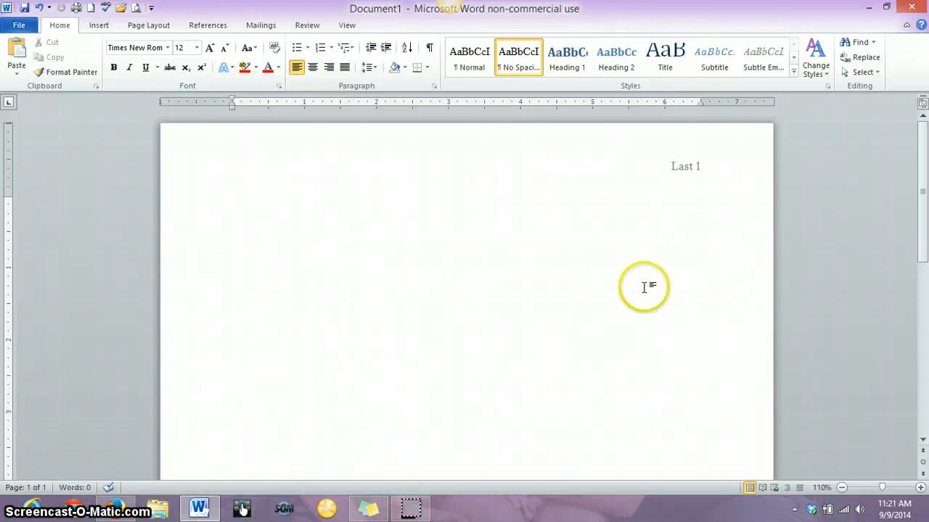
{"action": "mouse_move", "coordinate": [708, 170]}
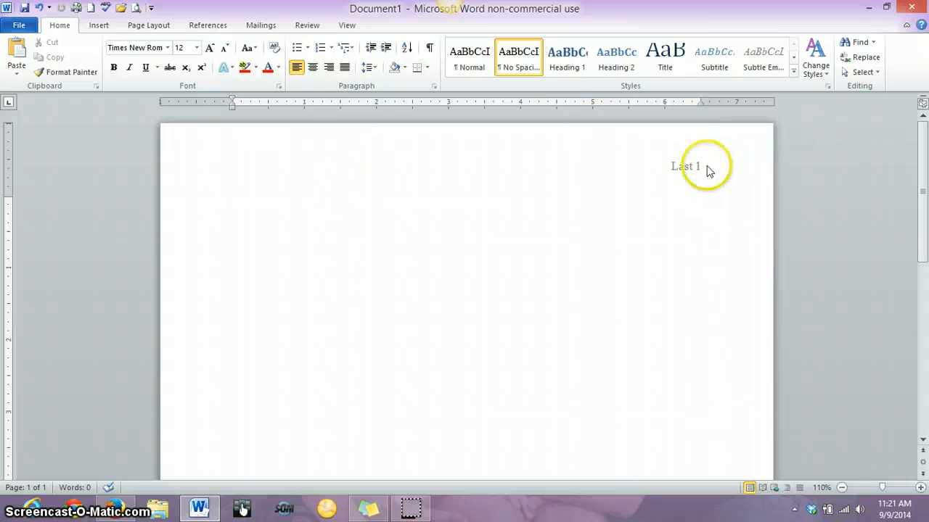
Insert a page break so the document runs to two pages.
{"action": "left_click", "coordinate": [93, 26]}
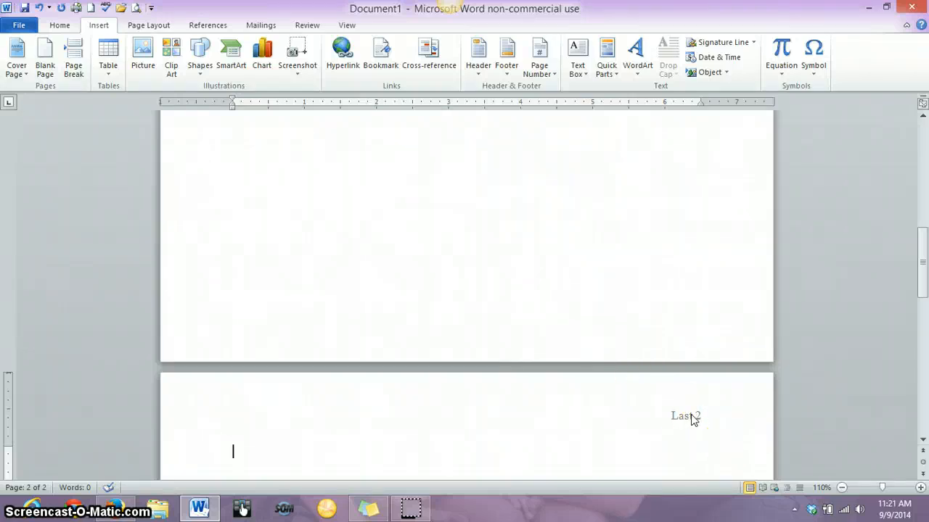
{"action": "mouse_move", "coordinate": [537, 391]}
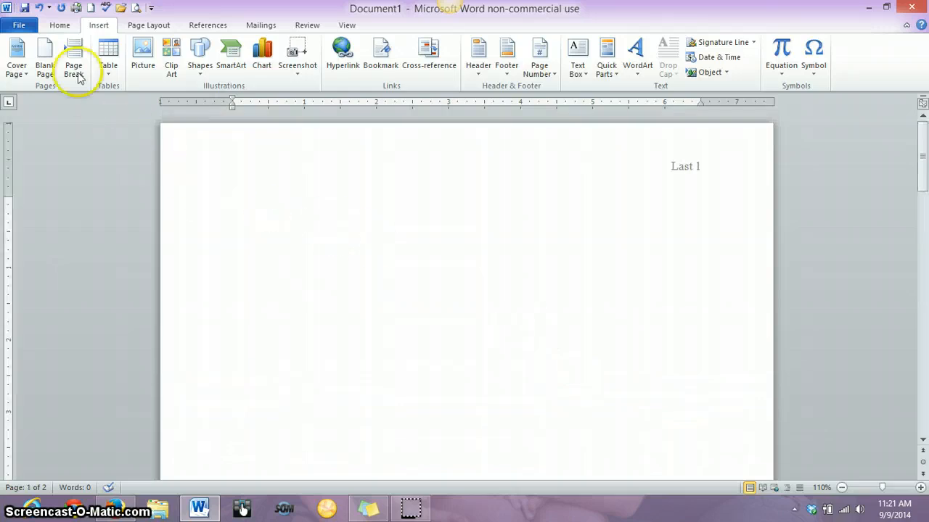
Type 'Student Name' on the first heading line, correcting a mistyped second line.
{"action": "left_click", "coordinate": [55, 26]}
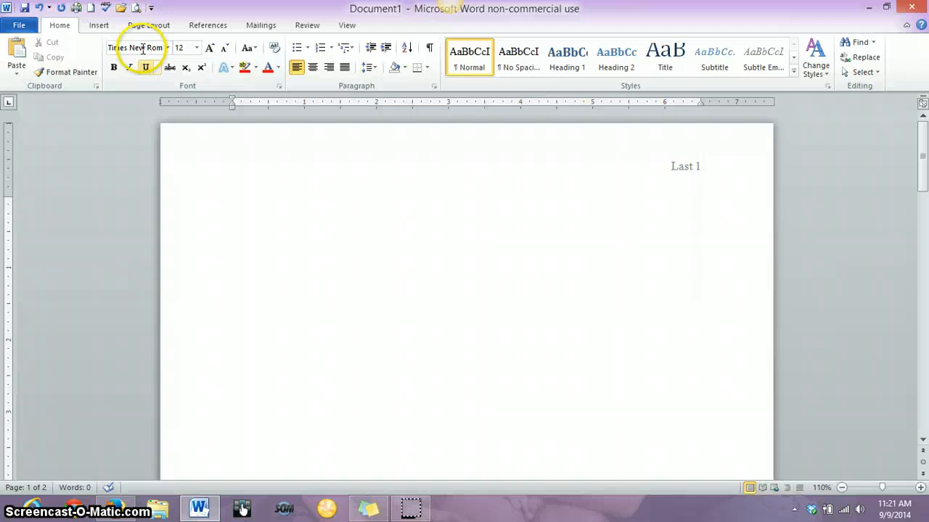
{"action": "mouse_move", "coordinate": [116, 48]}
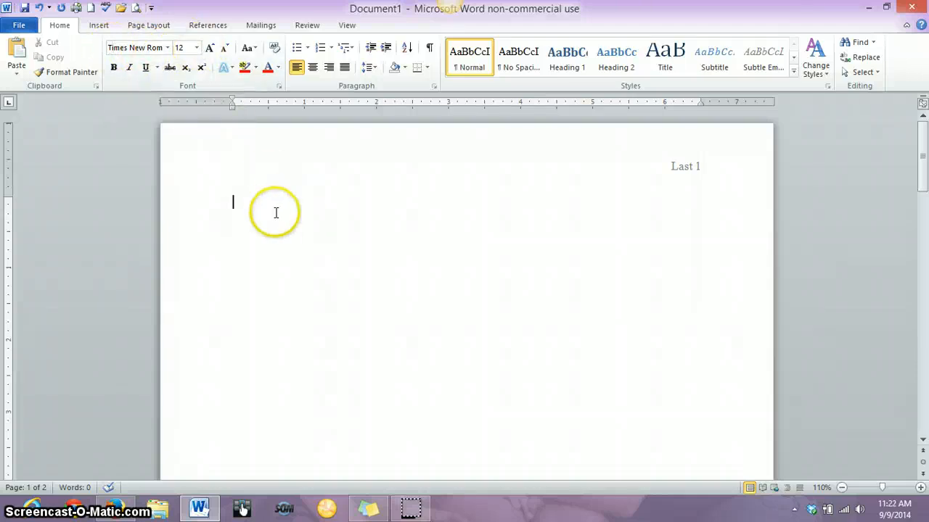
{"action": "type", "text": "s"}
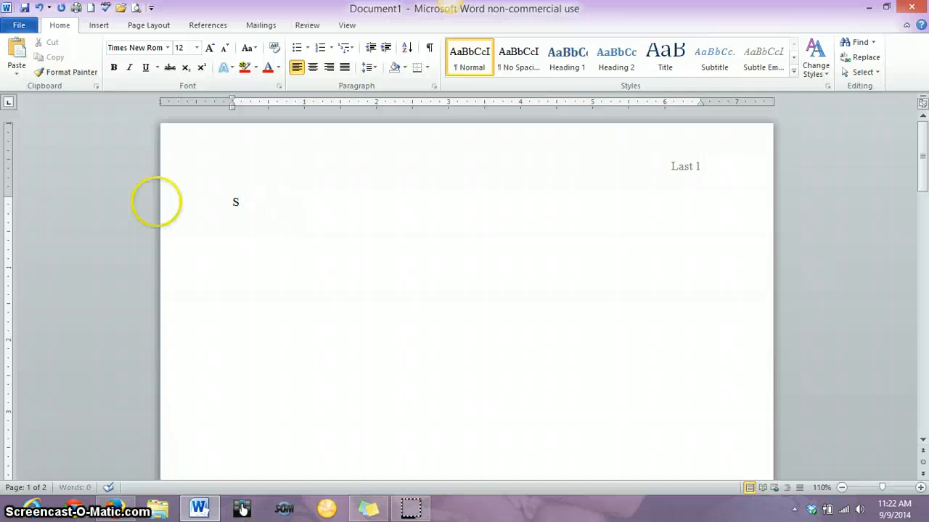
{"action": "type", "text": "Student Name"}
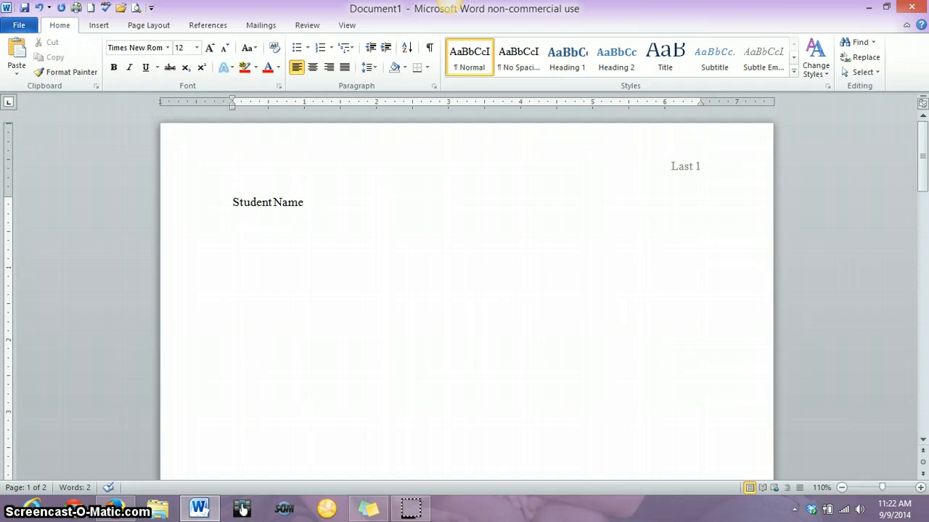
{"action": "type", "text": "Siste"}
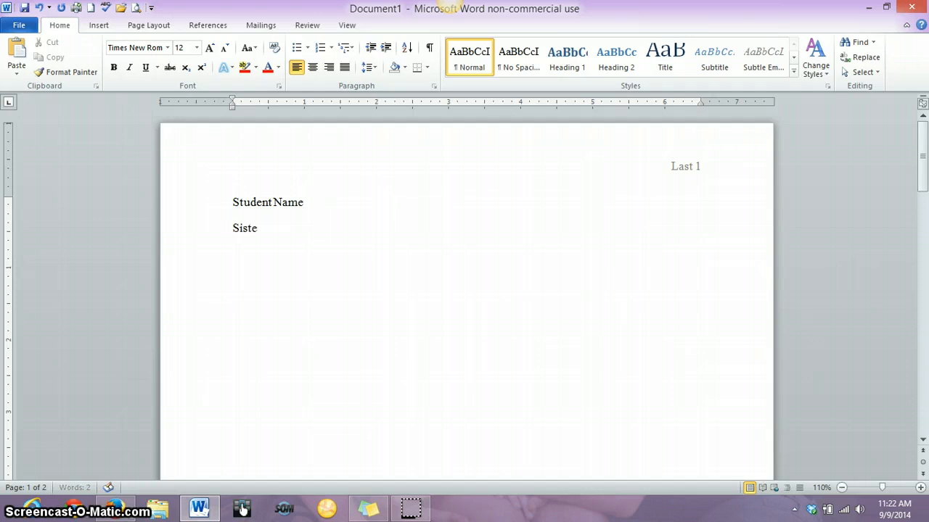
{"action": "key", "text": "BackSpace"}
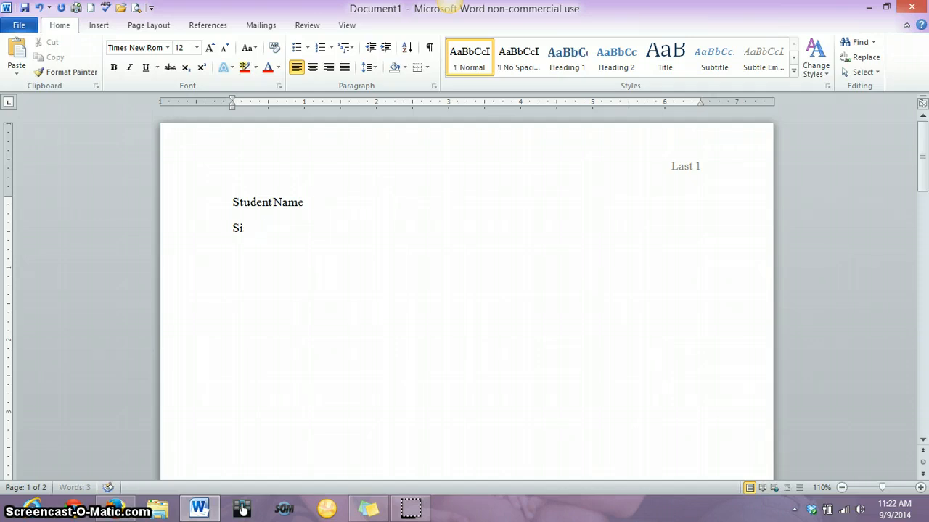
{"action": "key", "text": "Backspace"}
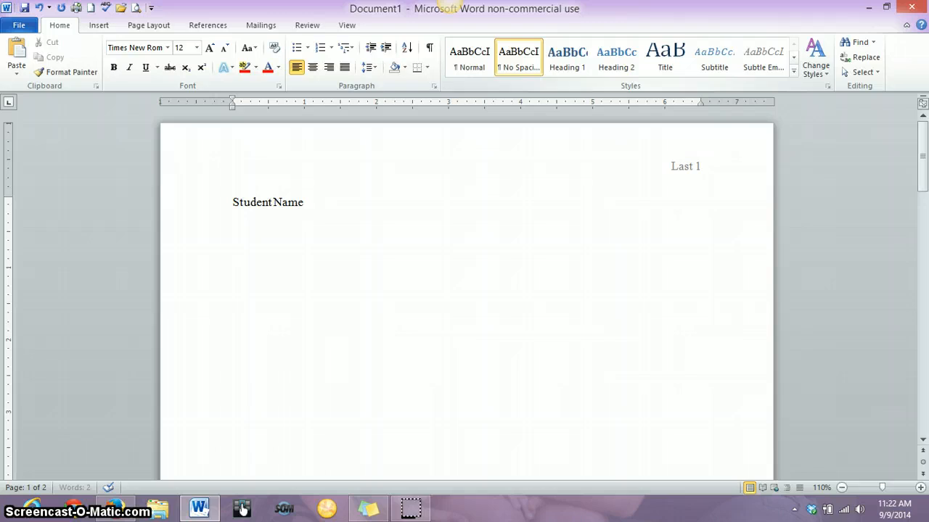
Add heading lines 'Sister Rasmussen', 'English 251' and '9 September 2014'.
{"action": "type", "text": "Sister"}
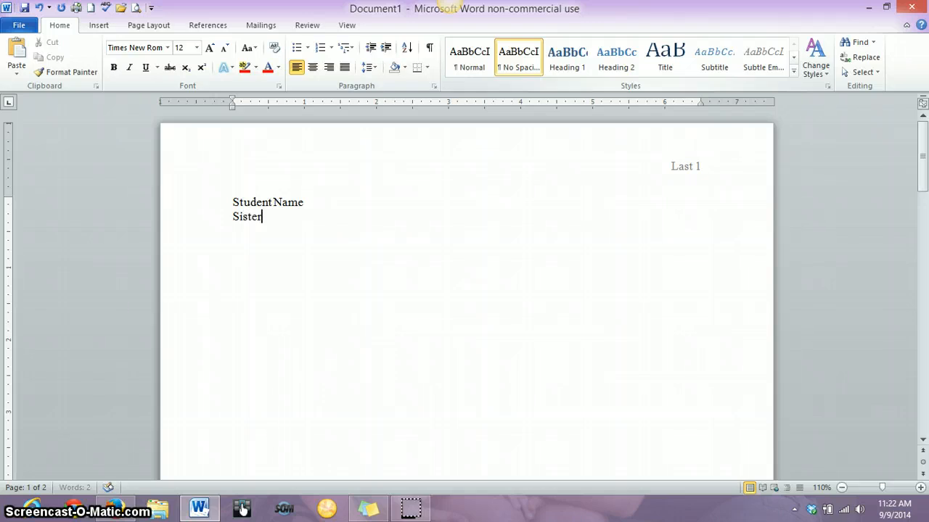
{"action": "type", "text": "Rasmussen"}
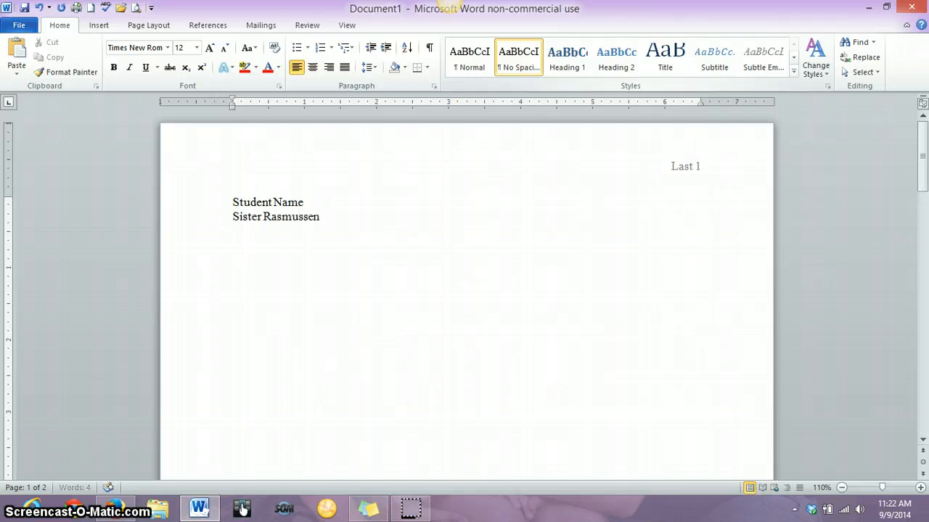
{"action": "type", "text": "English 25"}
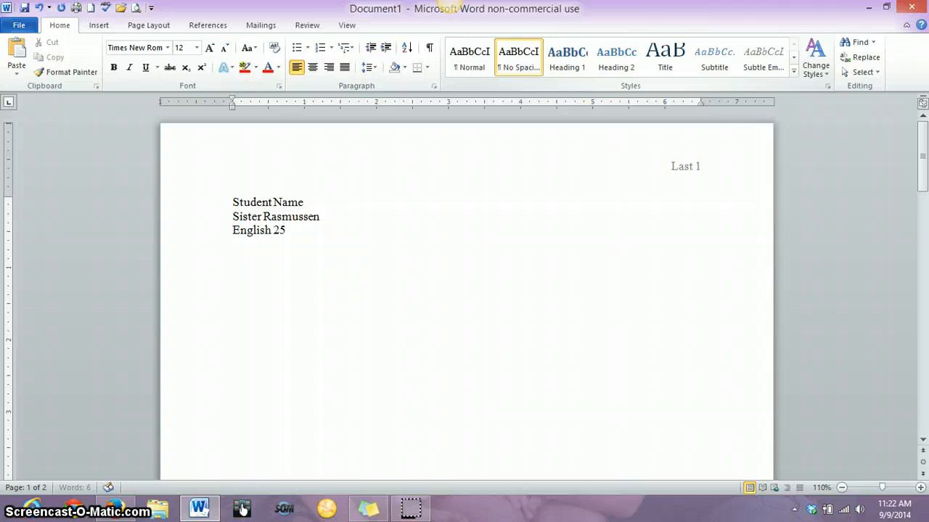
{"action": "type", "text": "1"}
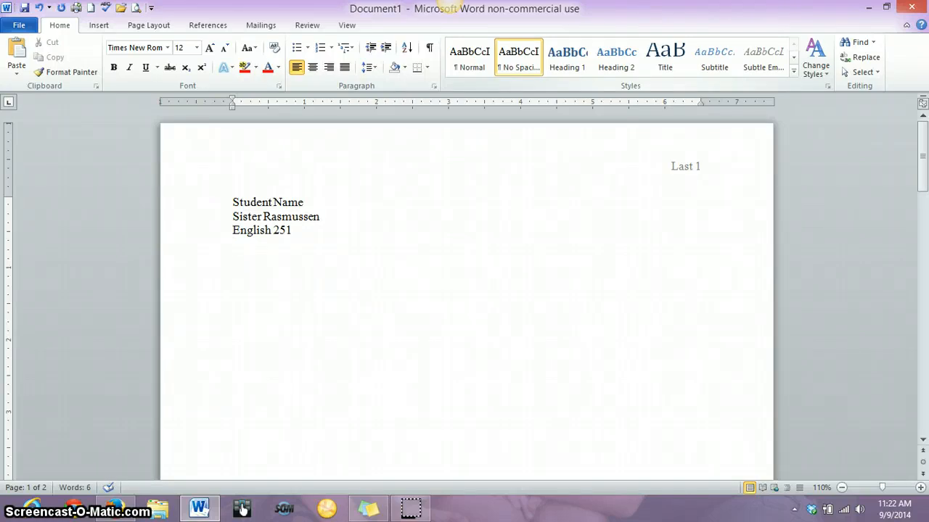
{"action": "type", "text": "9 September 2014"}
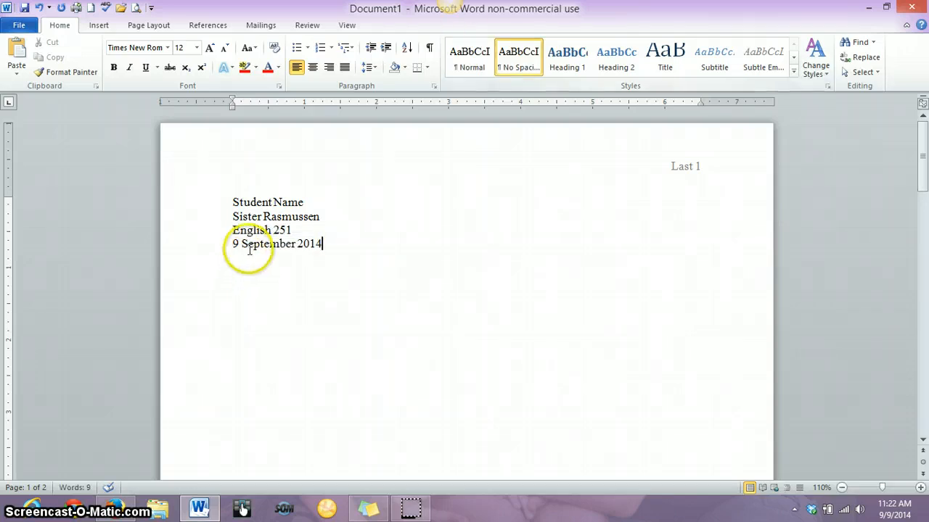
{"action": "mouse_move", "coordinate": [252, 264]}
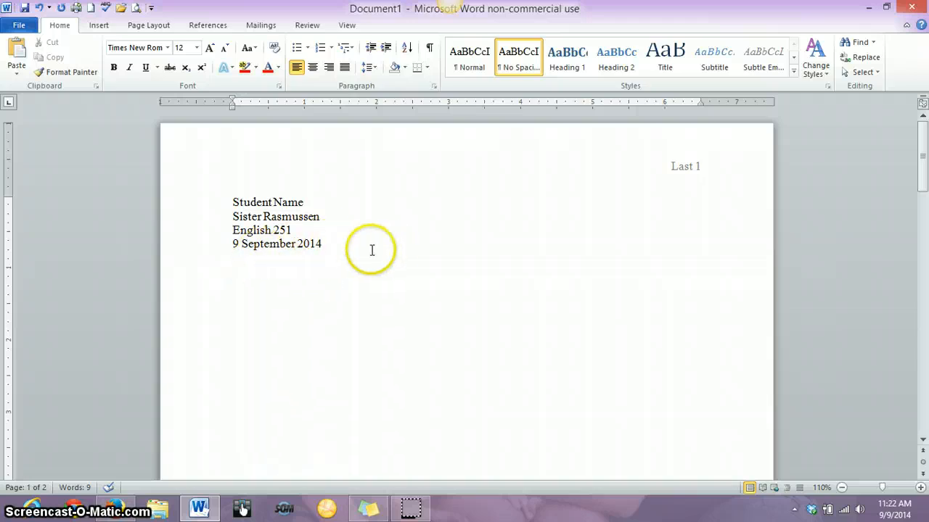
Select the four heading lines and set their line spacing to 2.0.
{"action": "left_click_drag", "start_coordinate": [232, 216], "coordinate": [322, 244]}
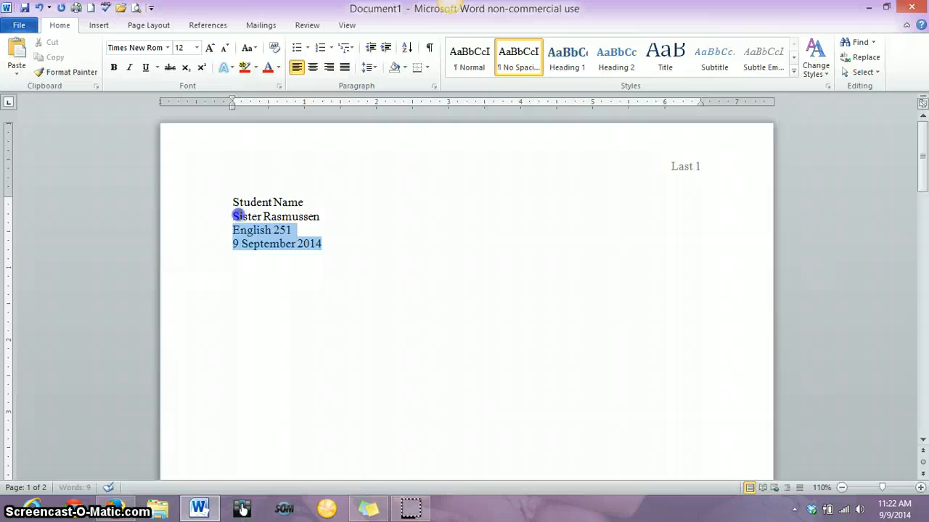
{"action": "left_click_drag", "start_coordinate": [235, 215], "coordinate": [232, 202]}
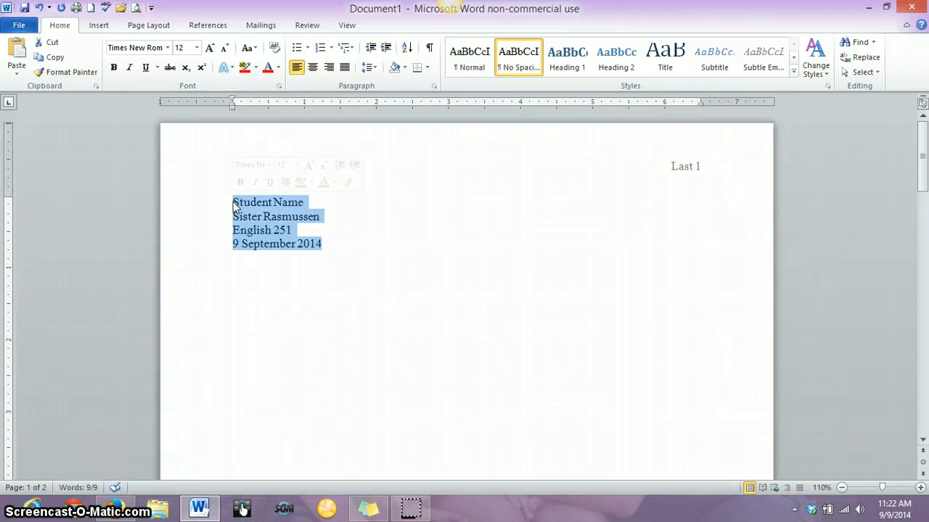
{"action": "left_click", "coordinate": [369, 66]}
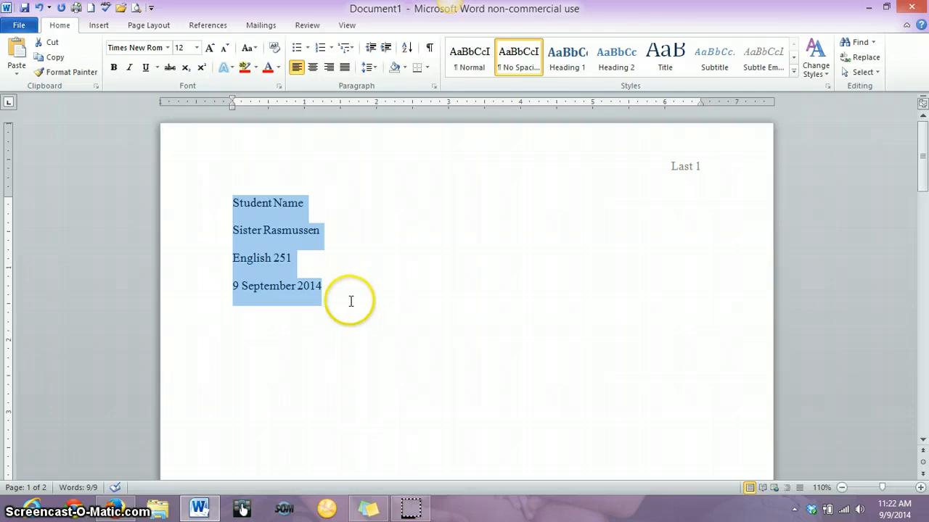
{"action": "left_click", "coordinate": [351, 313]}
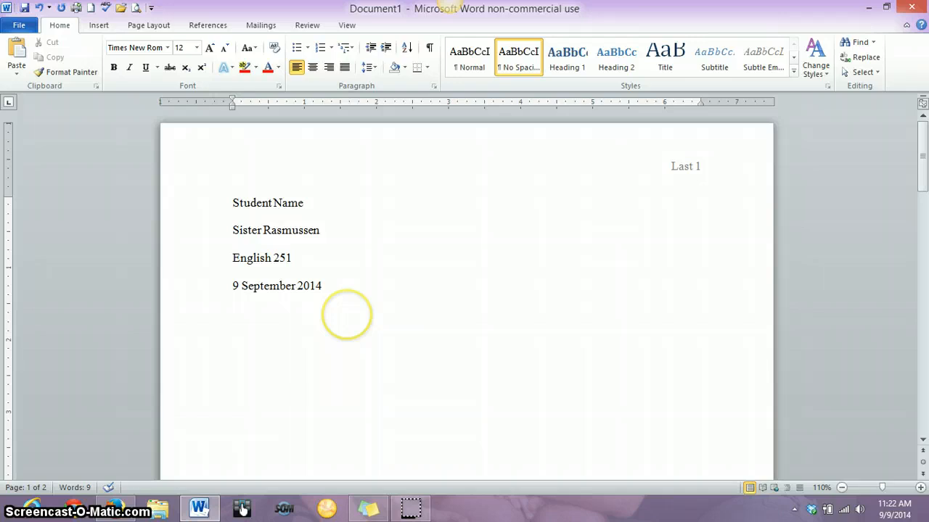
Add a centered 'Title' line, then a left-aligned indented 'Begin paper here.' line.
{"action": "left_click", "coordinate": [313, 67]}
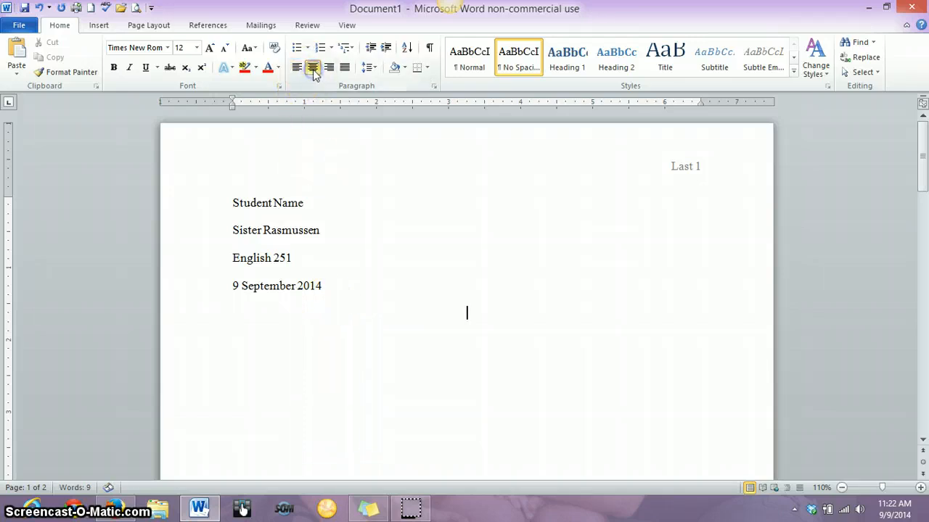
{"action": "type", "text": "Title"}
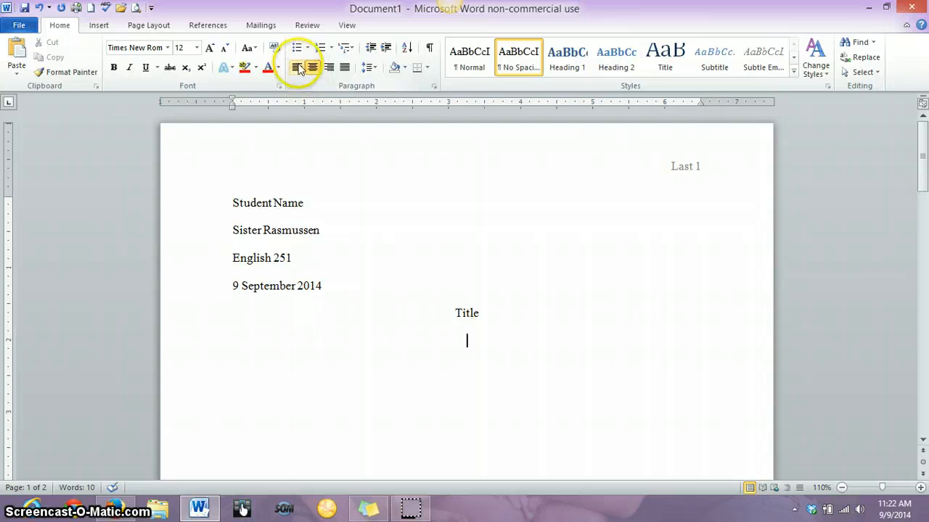
{"action": "mouse_move", "coordinate": [299, 68]}
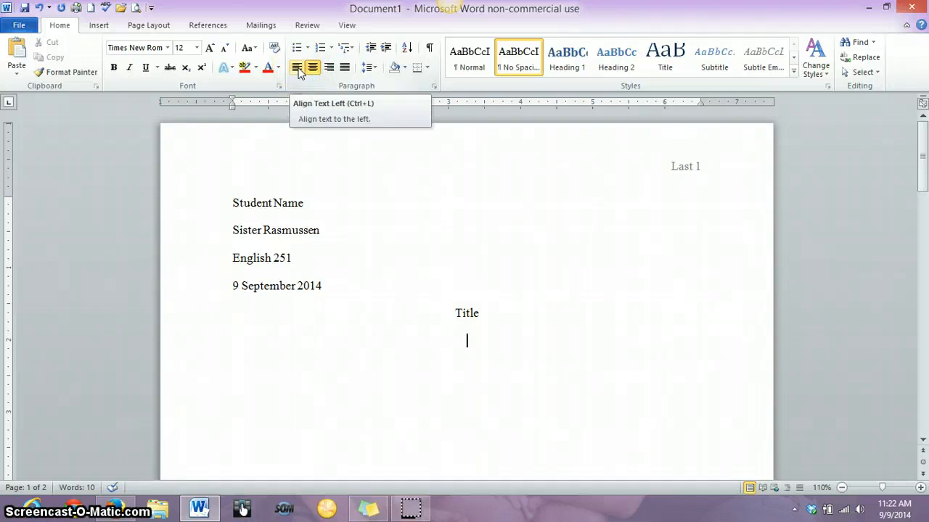
{"action": "left_click", "coordinate": [296, 68]}
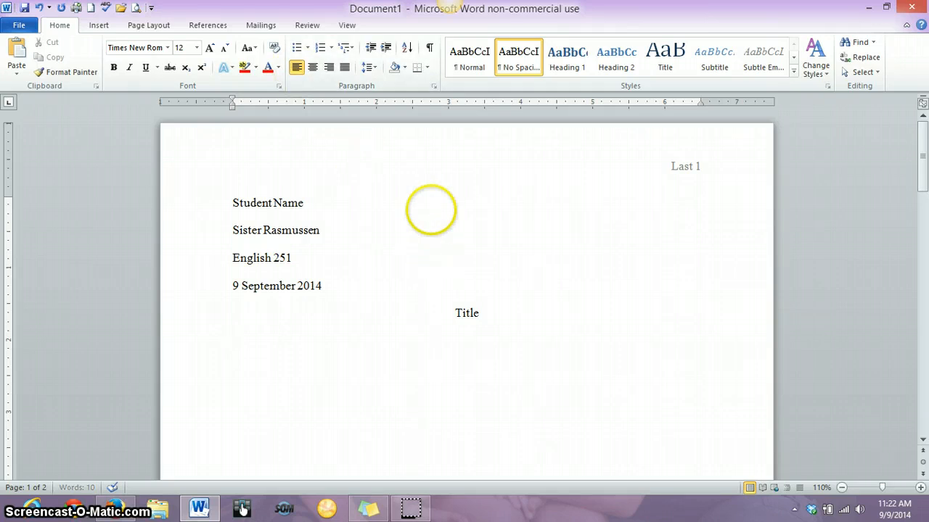
{"action": "type", "text": "Begin p"}
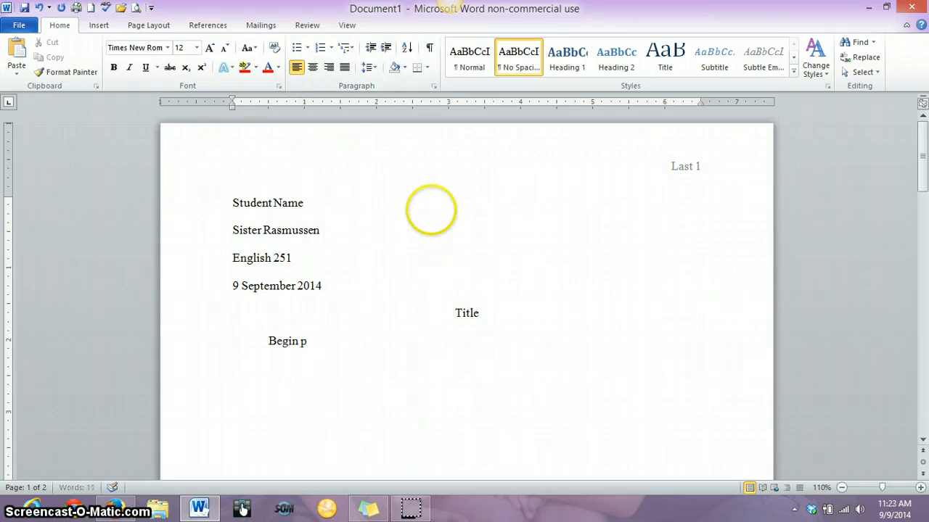
{"action": "type", "text": "aper here."}
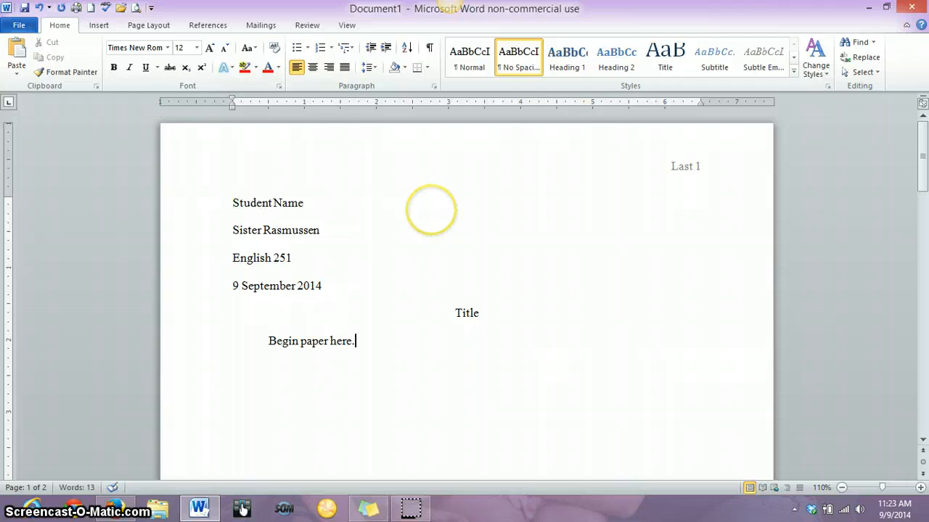
{"action": "mouse_move", "coordinate": [395, 371]}
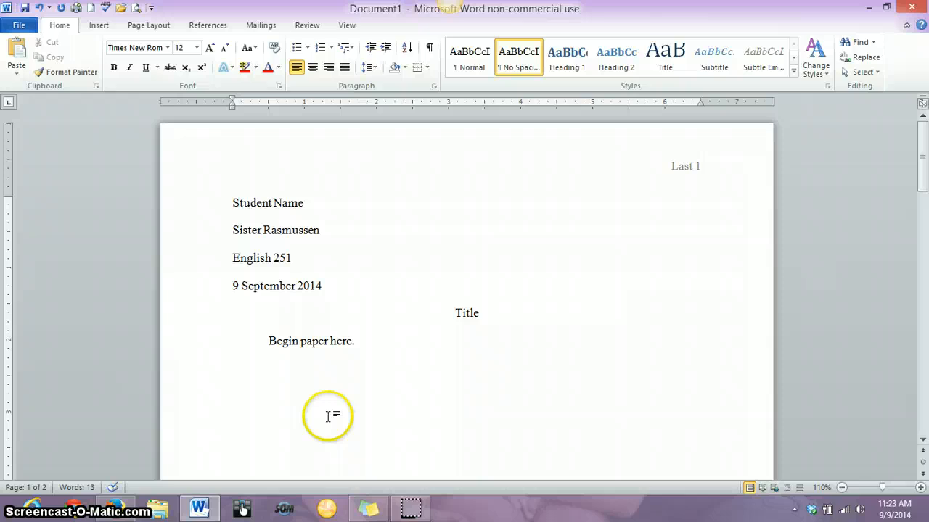
{"action": "mouse_move", "coordinate": [464, 310]}
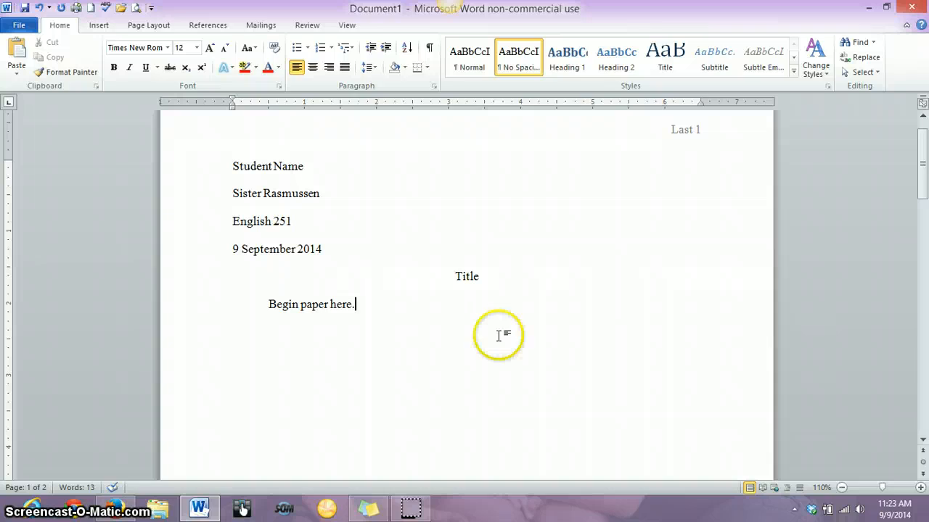
{"action": "mouse_move", "coordinate": [473, 396]}
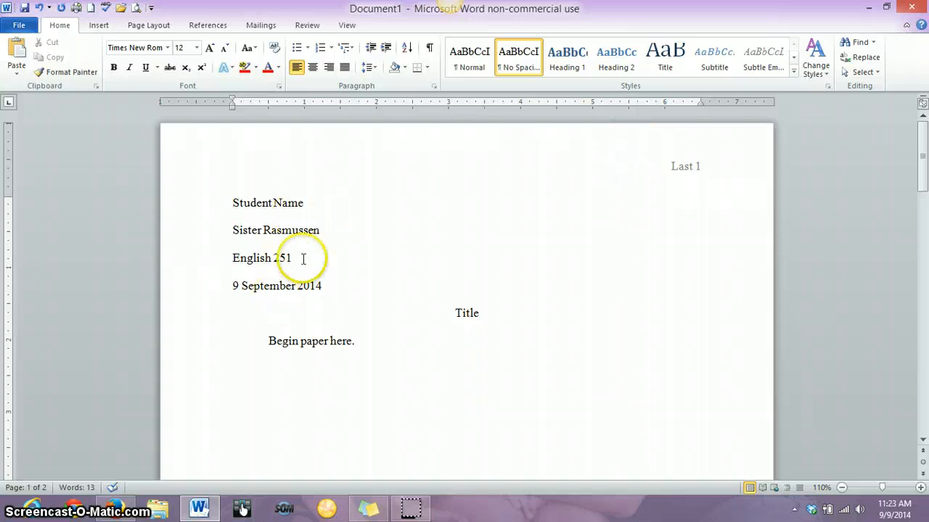
{"action": "mouse_move", "coordinate": [516, 70]}
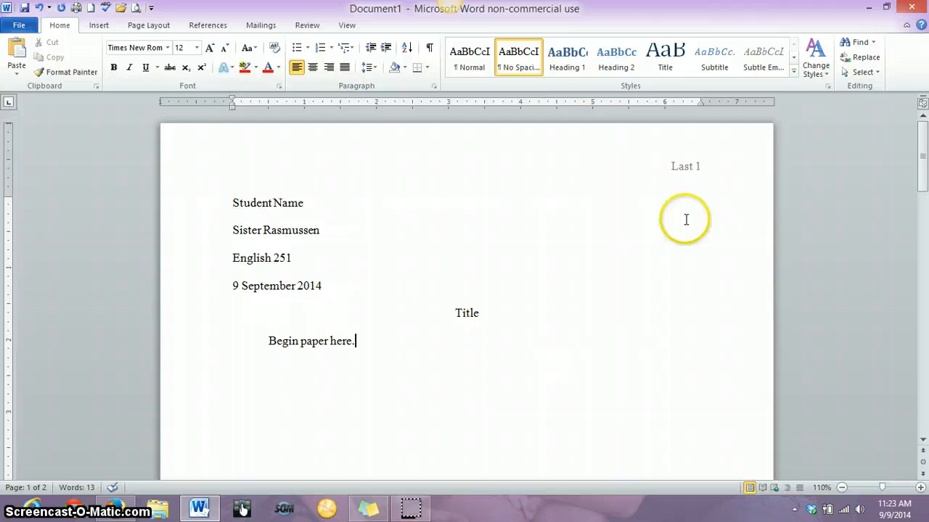
{"action": "mouse_move", "coordinate": [705, 202]}
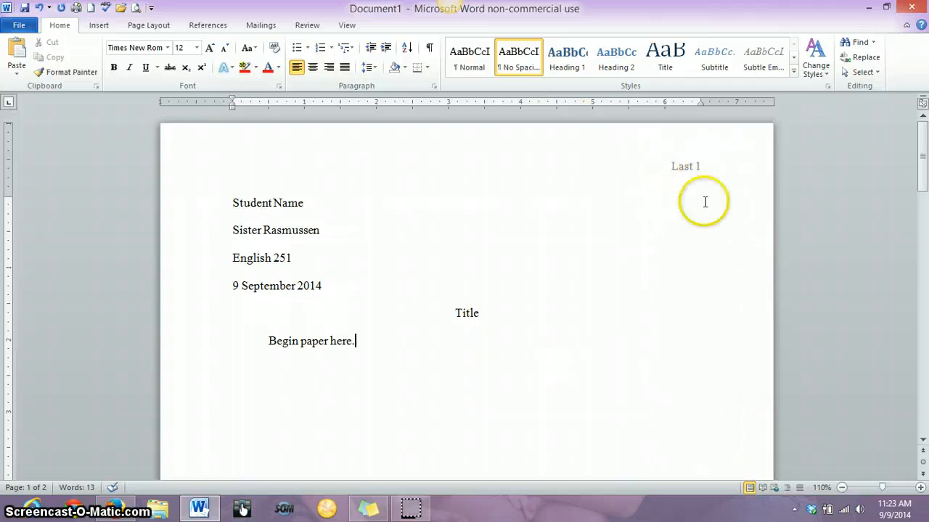
{"action": "mouse_move", "coordinate": [709, 168]}
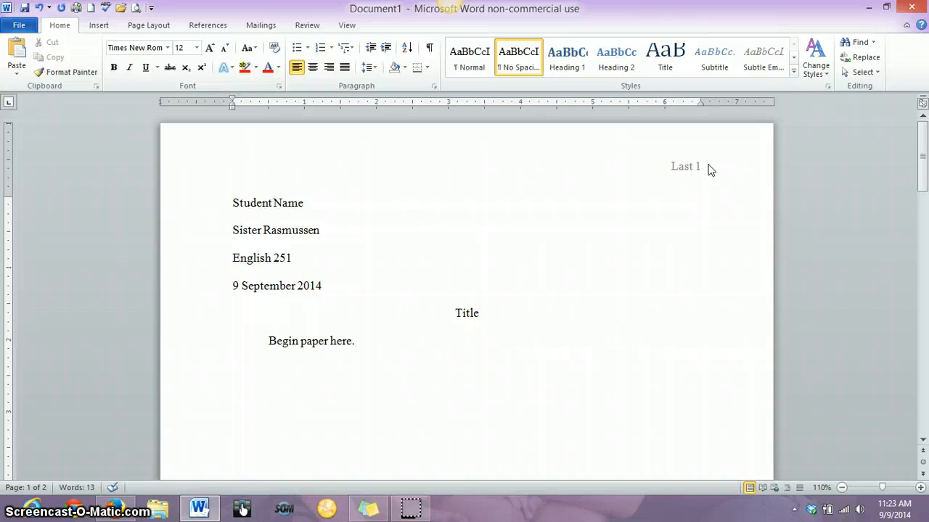
{"action": "left_click", "coordinate": [357, 341]}
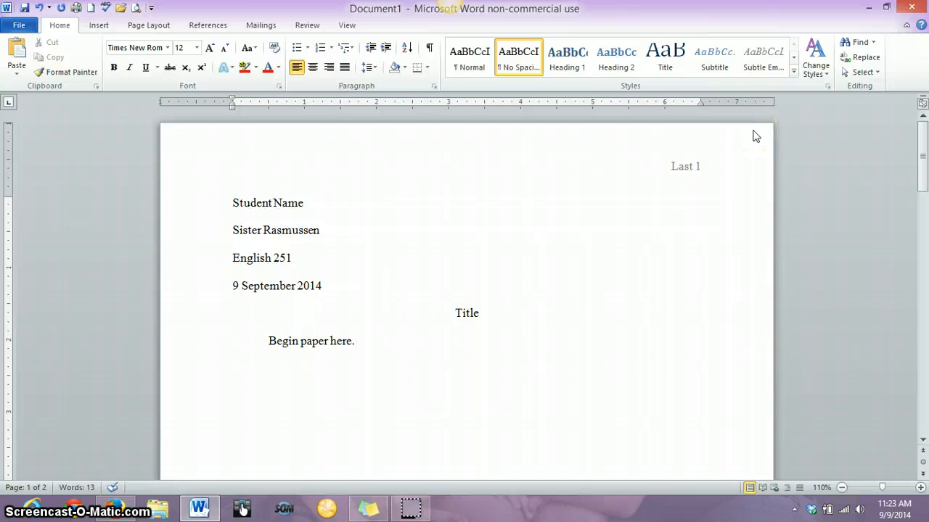
{"action": "left_click", "coordinate": [356, 341]}
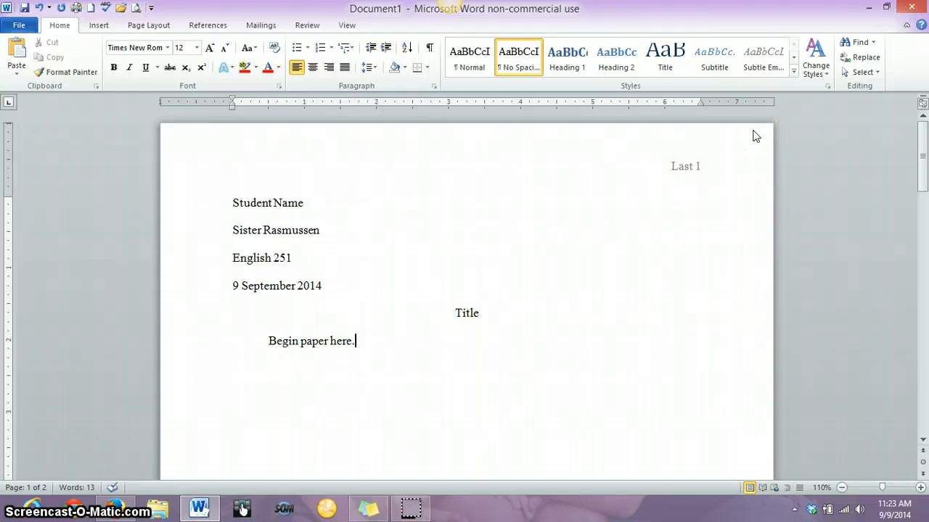